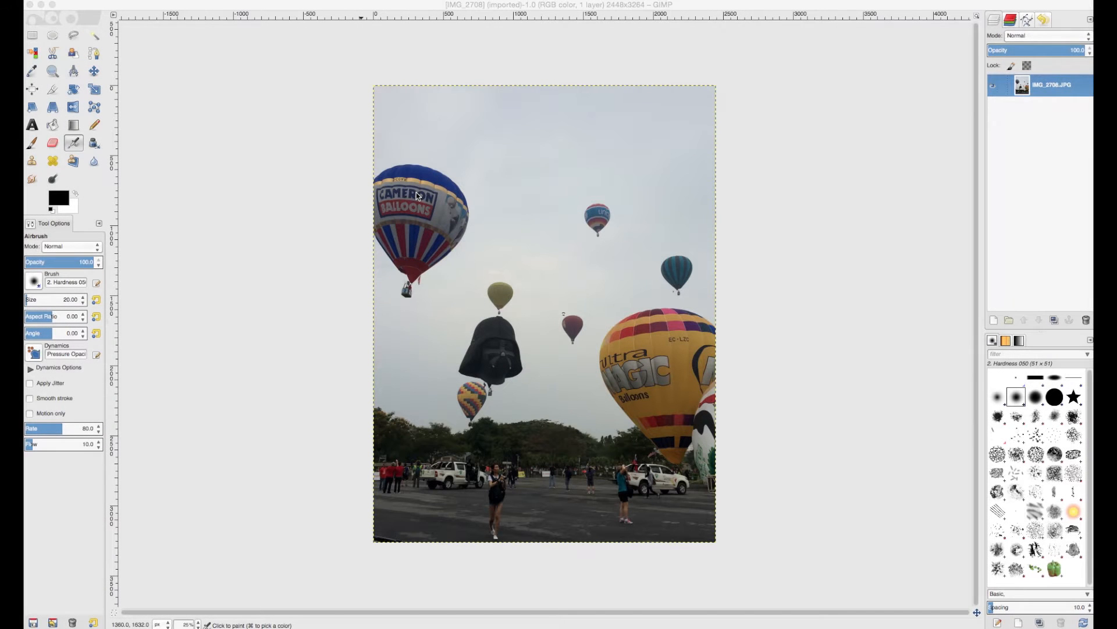
{"action": "mouse_move", "coordinate": [328, 182]}
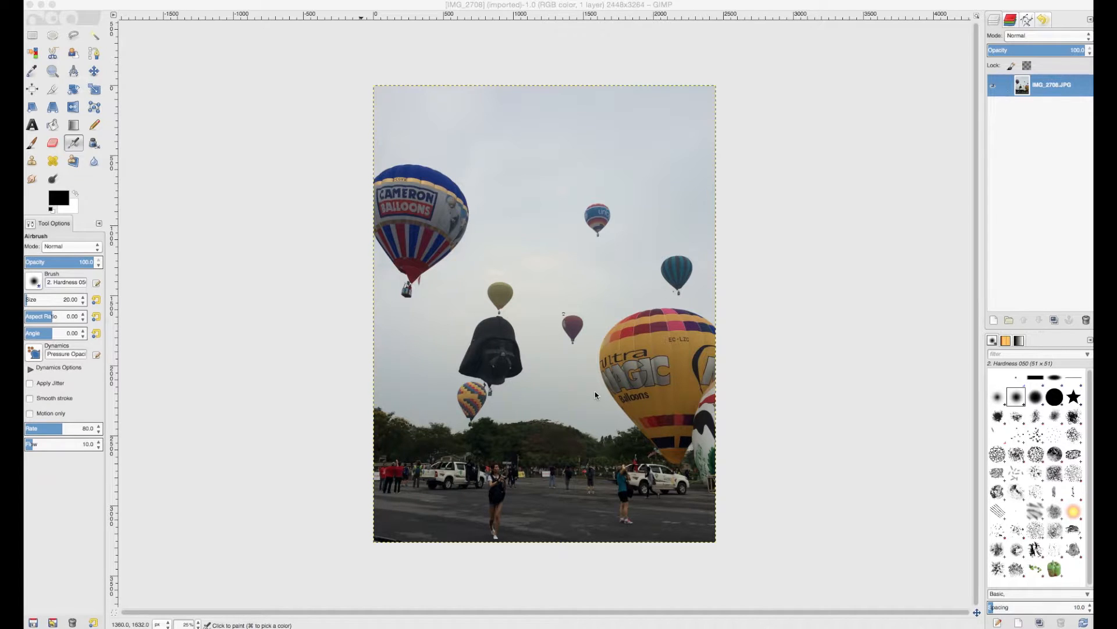
{"action": "mouse_move", "coordinate": [599, 432]}
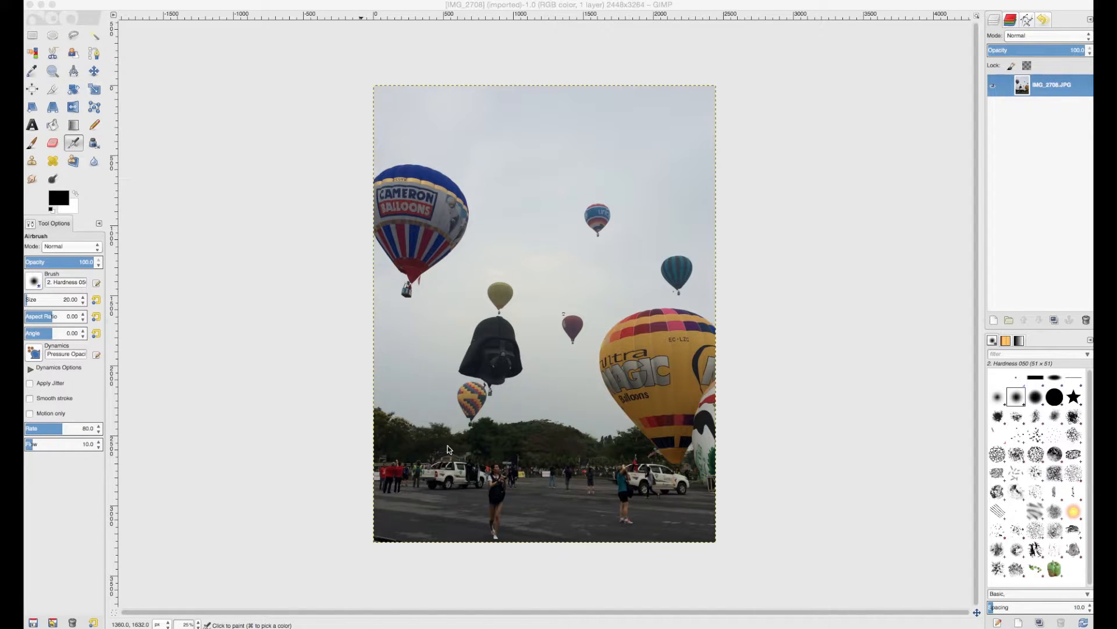
{"action": "mouse_move", "coordinate": [429, 491]}
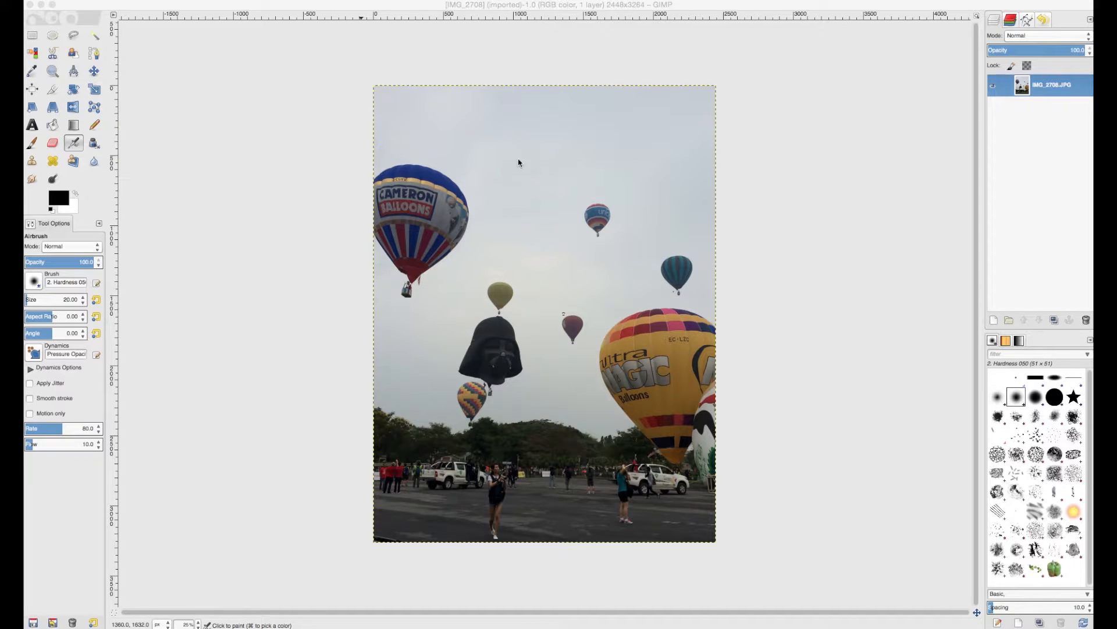
{"action": "mouse_move", "coordinate": [527, 338]}
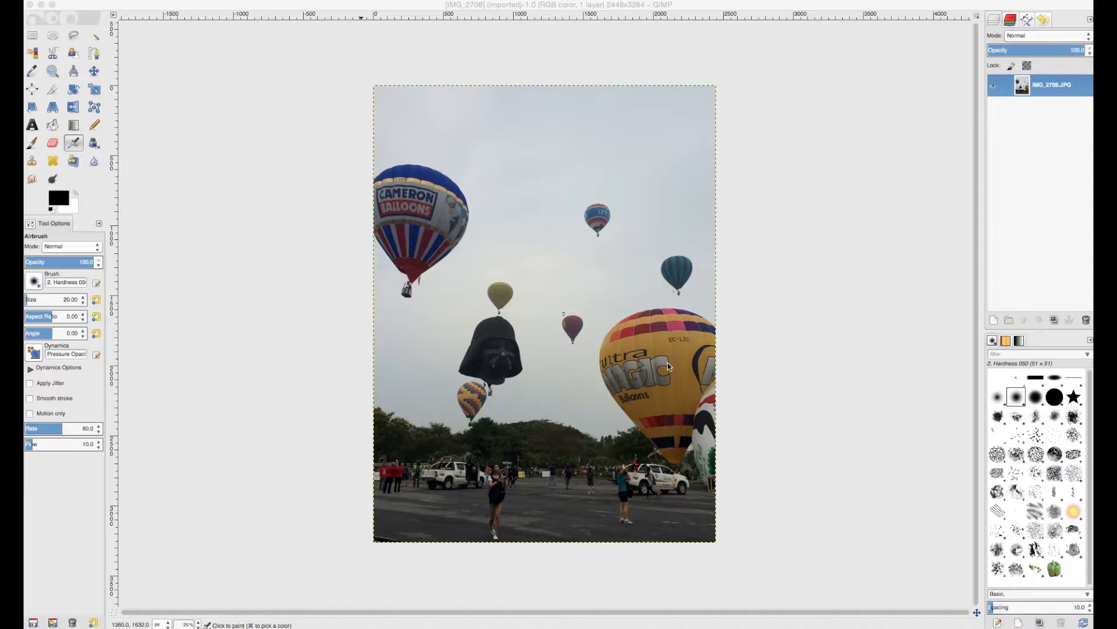
{"action": "mouse_move", "coordinate": [647, 347]}
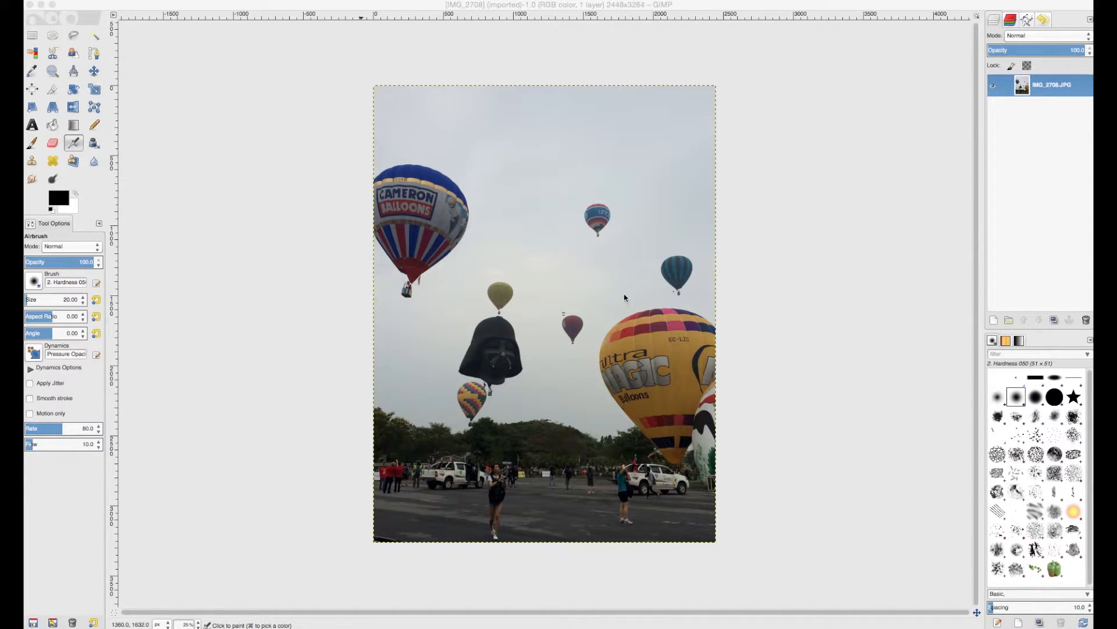
{"action": "mouse_move", "coordinate": [656, 322]}
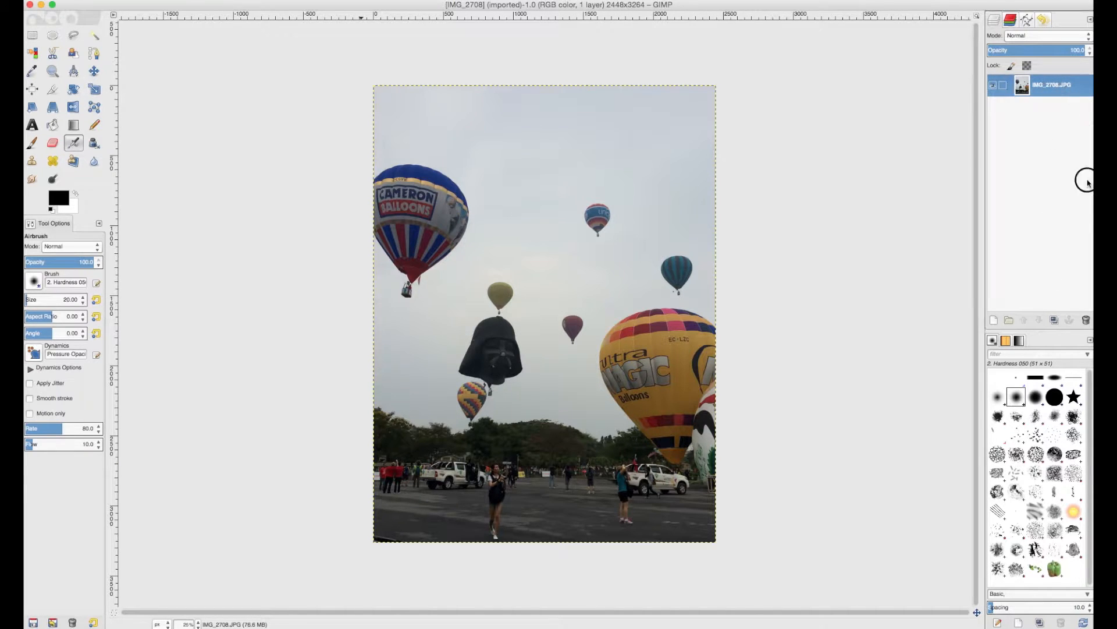
Duplicate the balloon photo layer twice, hide the original, and bring up the Mode choices.
{"action": "left_click", "coordinate": [1054, 319]}
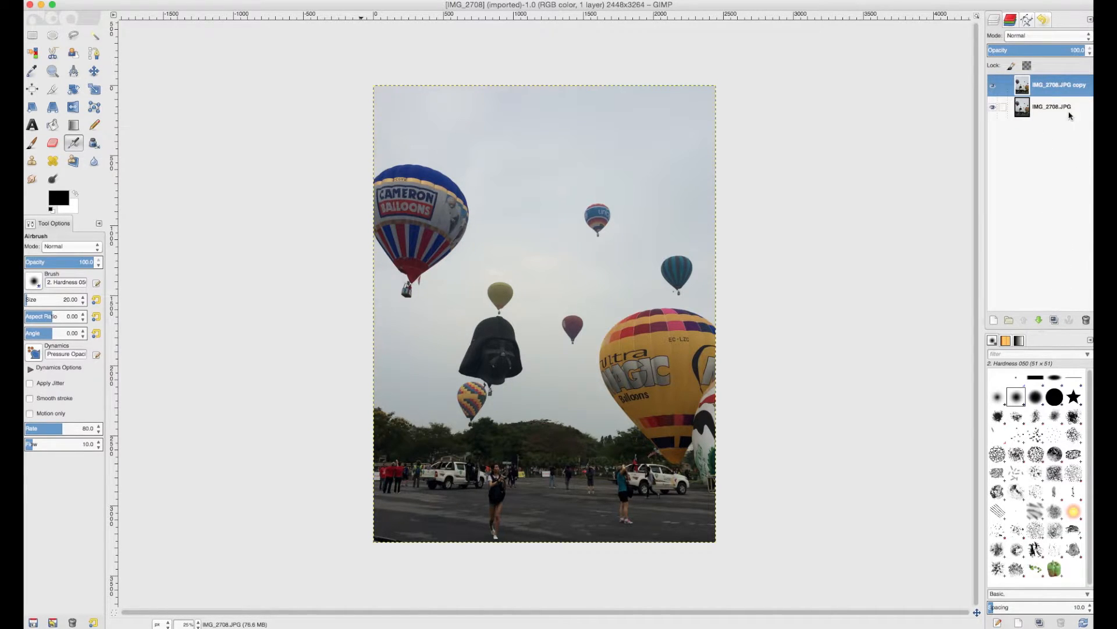
{"action": "left_click", "coordinate": [1049, 107]}
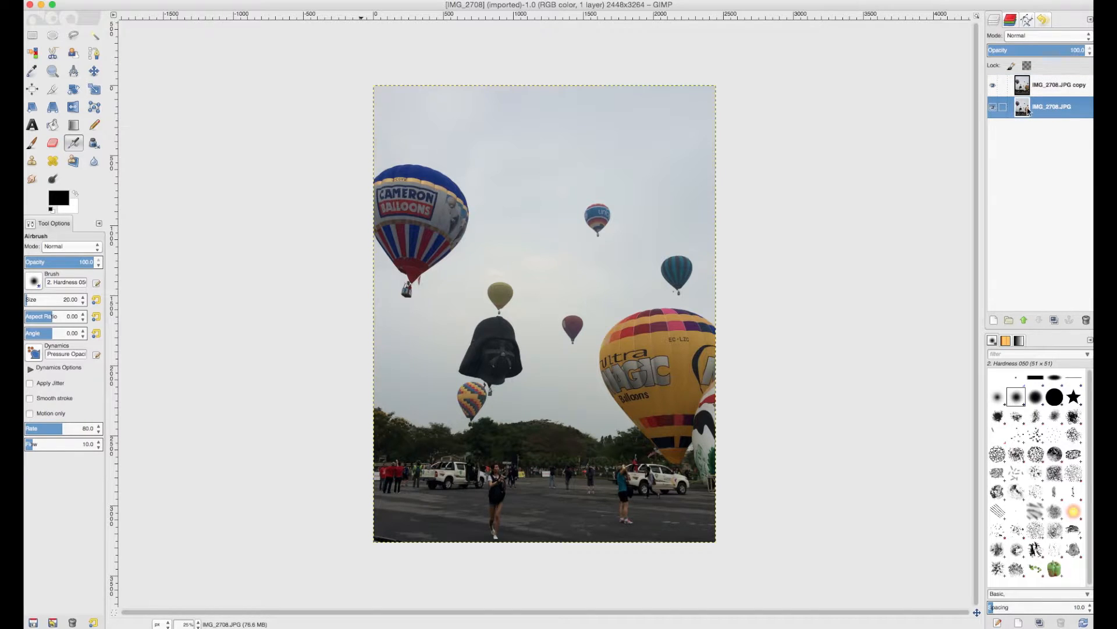
{"action": "left_click", "coordinate": [991, 108]}
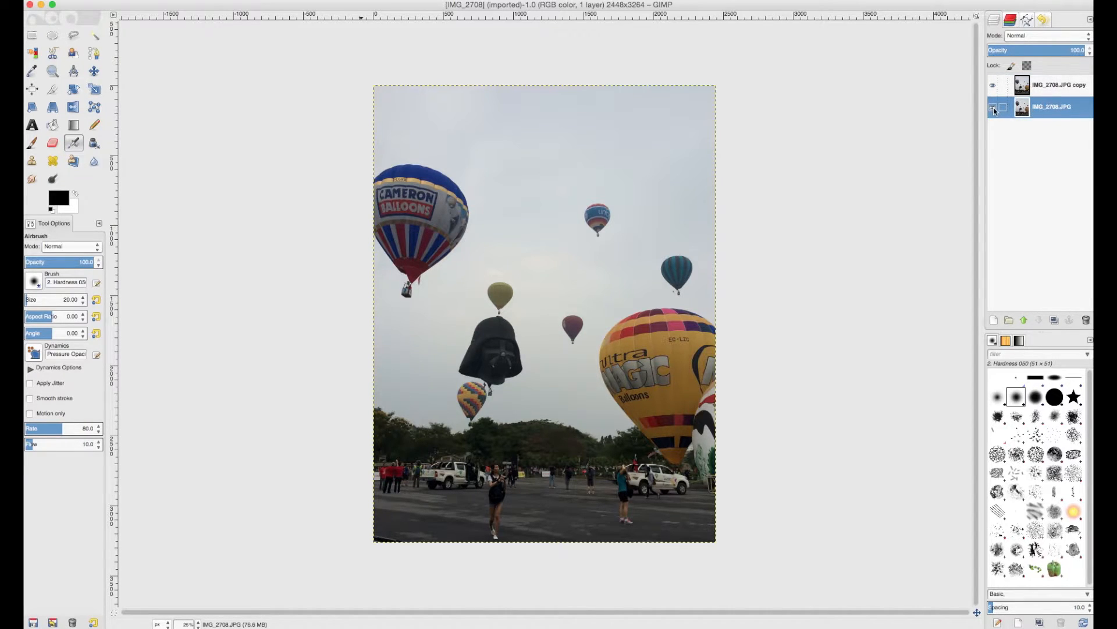
{"action": "left_click", "coordinate": [991, 107]}
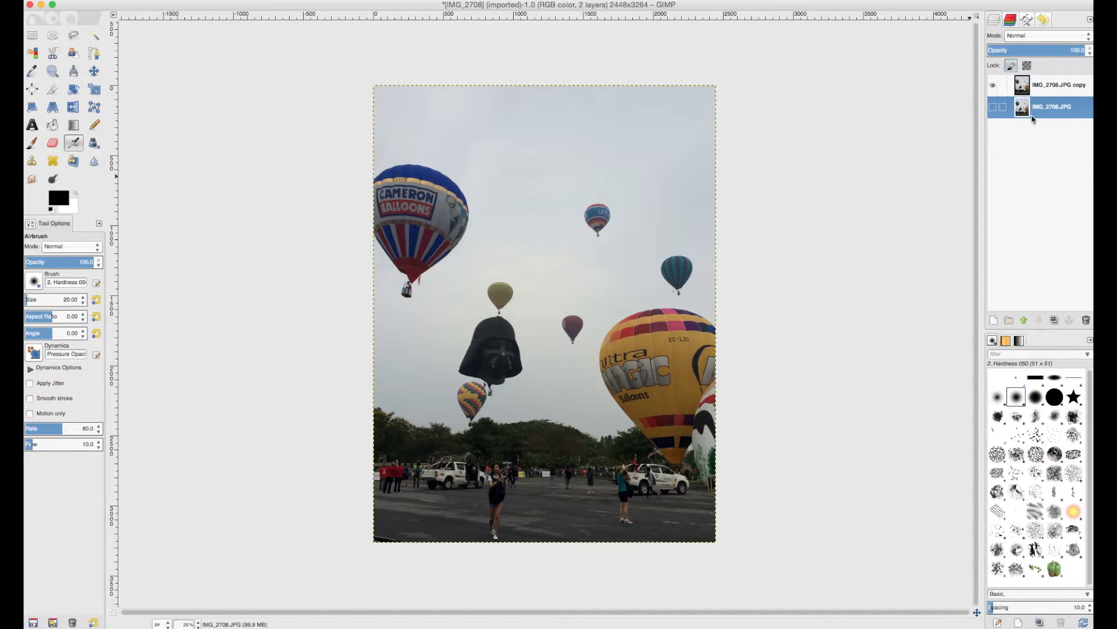
{"action": "left_click", "coordinate": [1052, 84]}
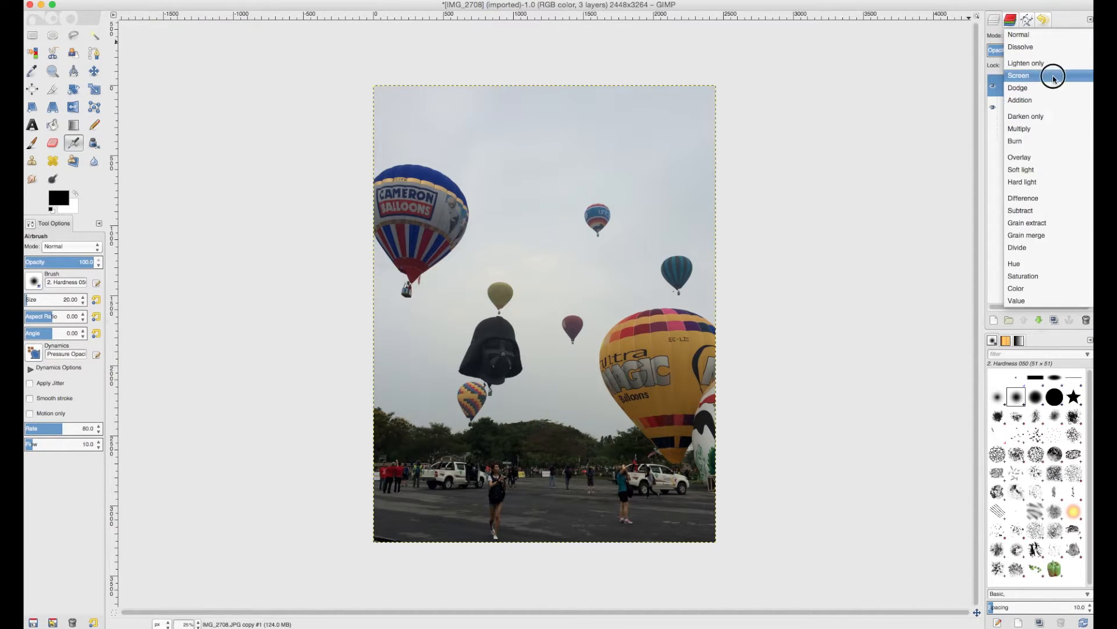
Set the top copy layer's blend mode to Screen to brighten the photo.
{"action": "left_click", "coordinate": [1019, 75]}
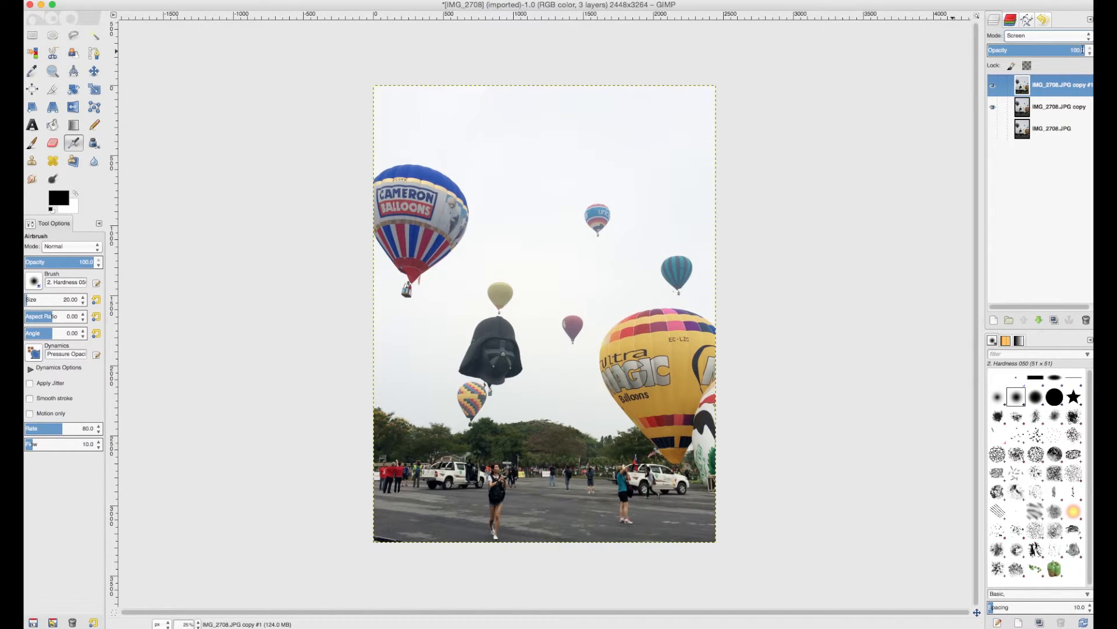
{"action": "left_click_drag", "start_coordinate": [1076, 50], "coordinate": [1033, 50]}
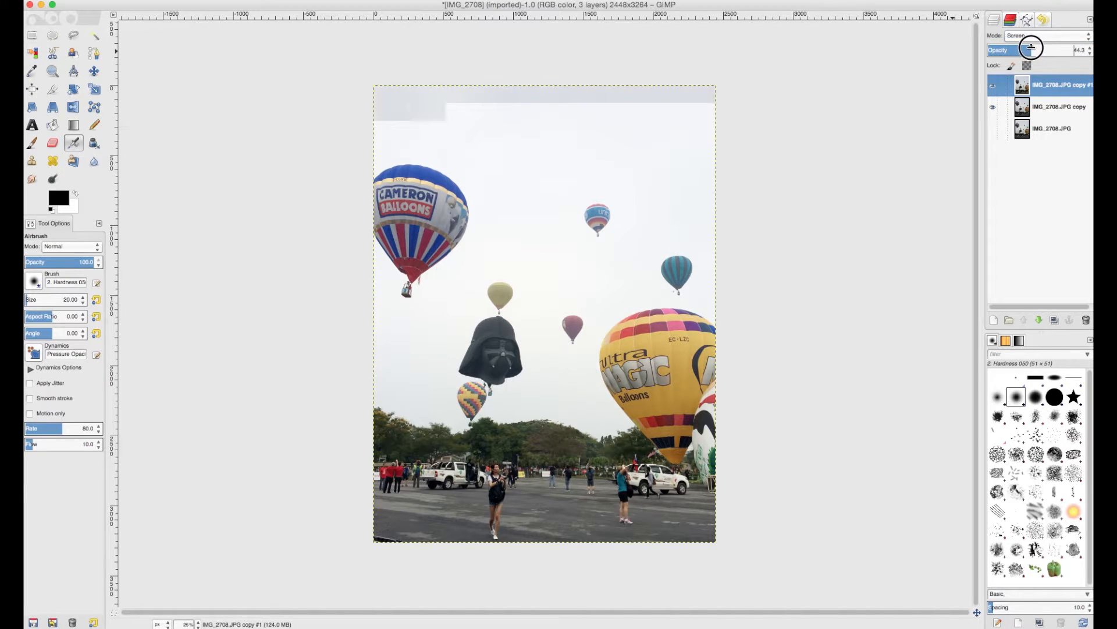
{"action": "left_click_drag", "start_coordinate": [1032, 50], "coordinate": [1062, 50]}
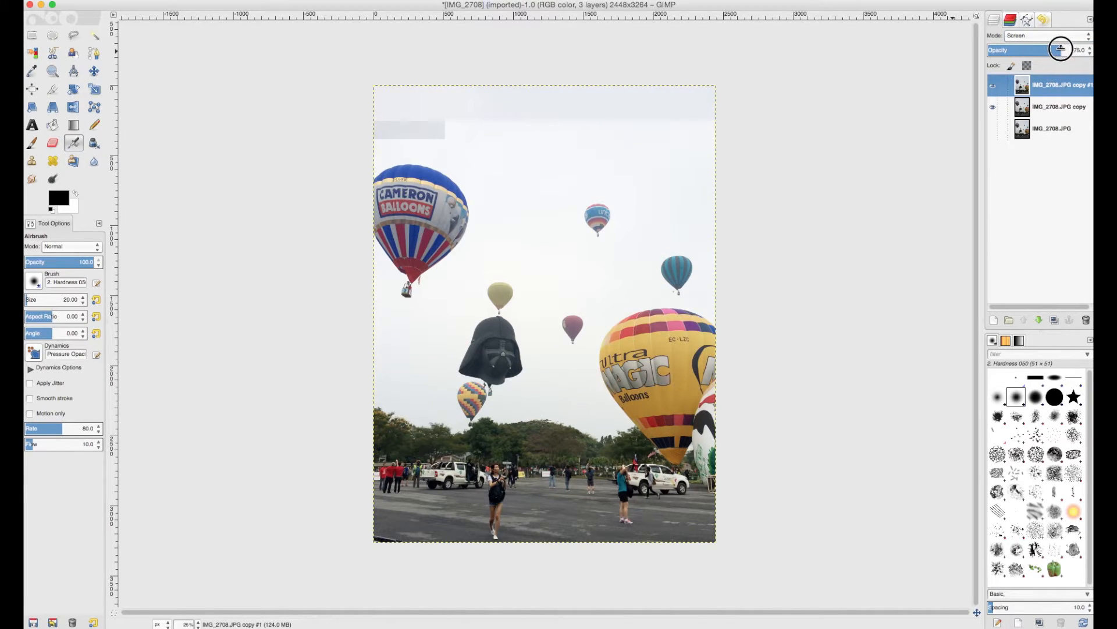
{"action": "left_click_drag", "start_coordinate": [1059, 50], "coordinate": [1057, 50]}
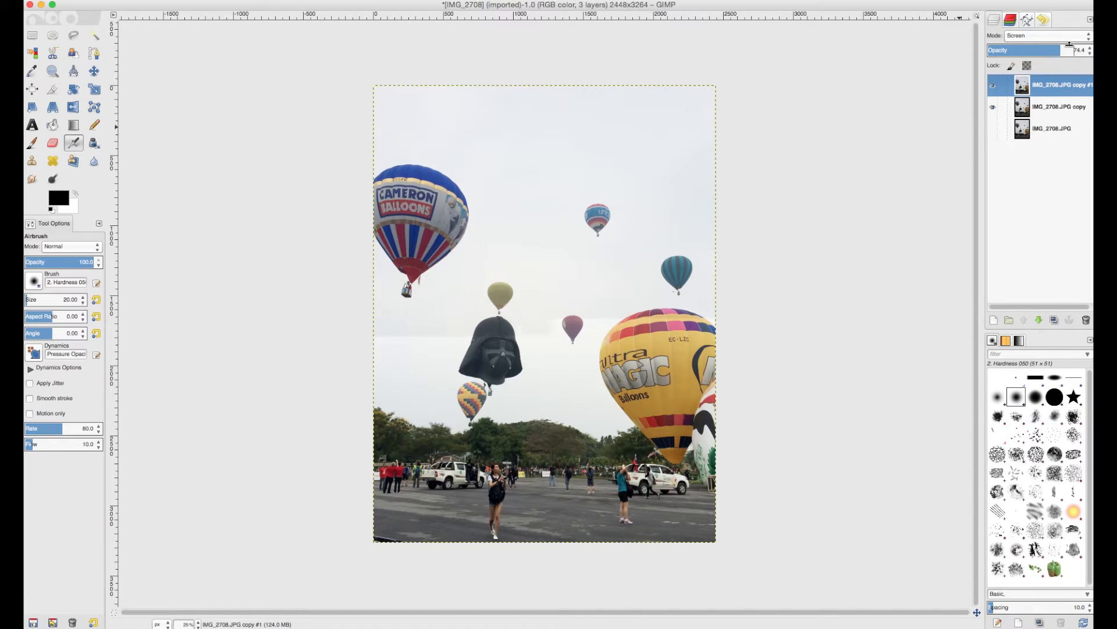
{"action": "left_click_drag", "start_coordinate": [1069, 50], "coordinate": [1081, 50]}
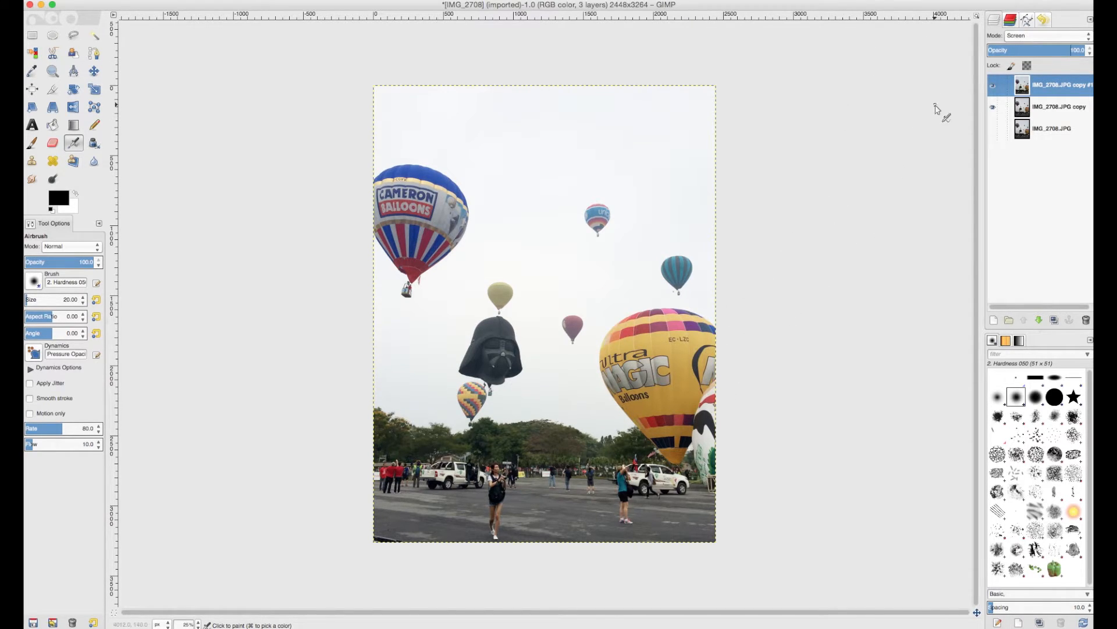
{"action": "left_click", "coordinate": [993, 84]}
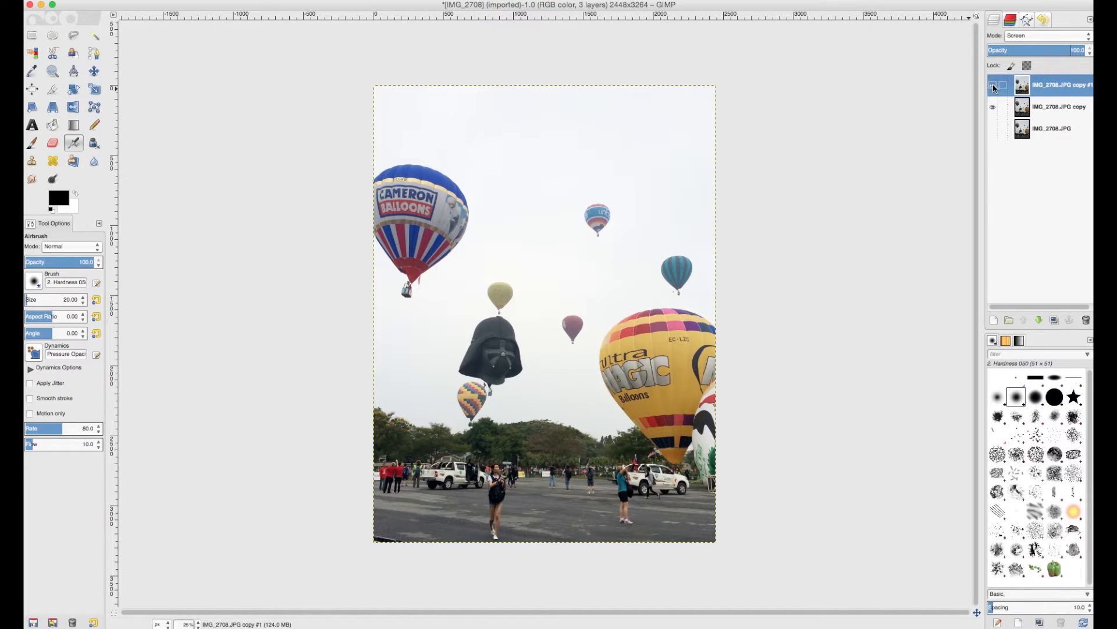
{"action": "left_click", "coordinate": [992, 84]}
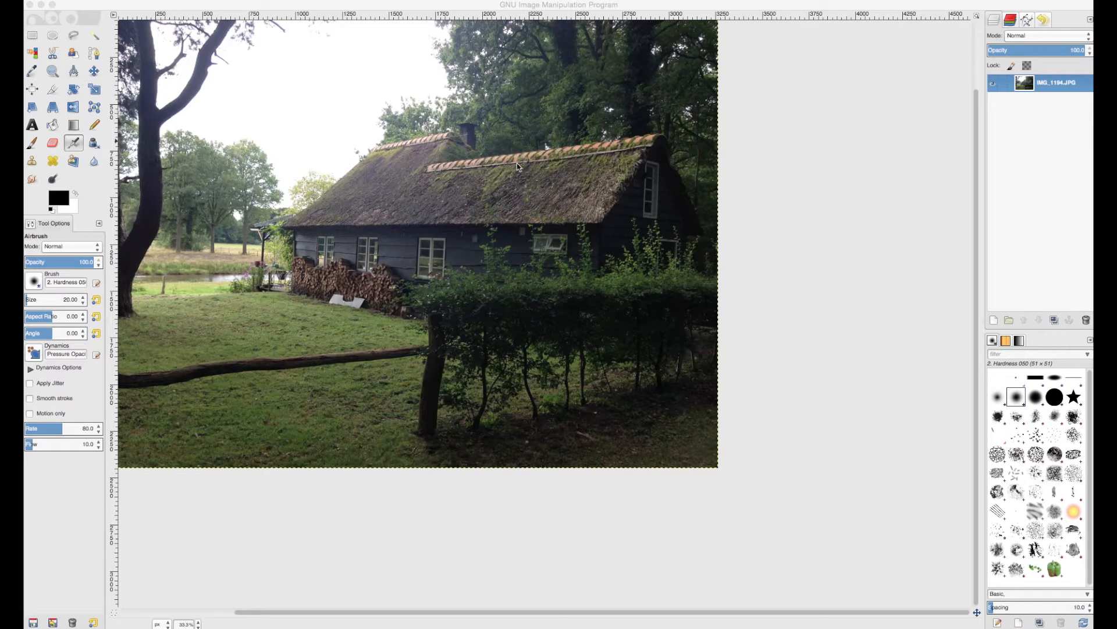
{"action": "mouse_move", "coordinate": [524, 309]}
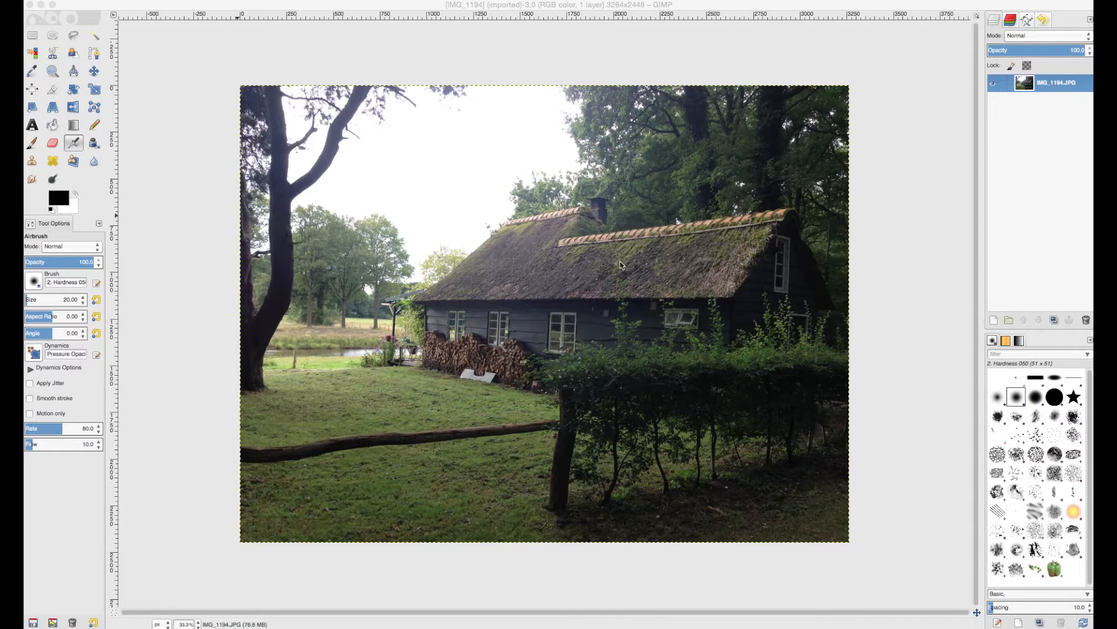
{"action": "mouse_move", "coordinate": [646, 301]}
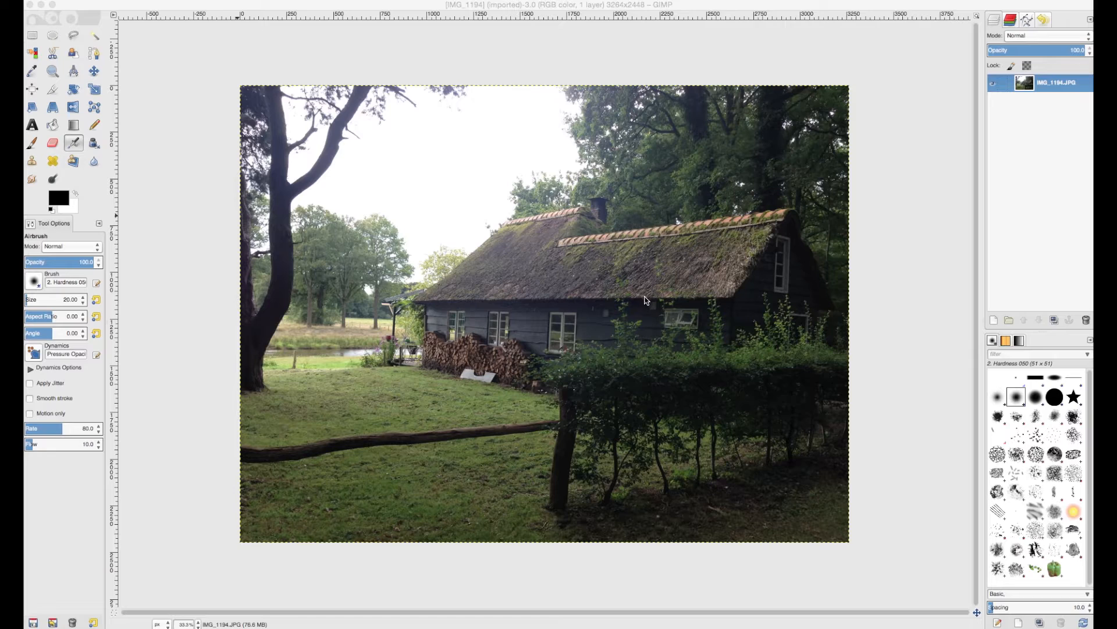
{"action": "mouse_move", "coordinate": [864, 55]}
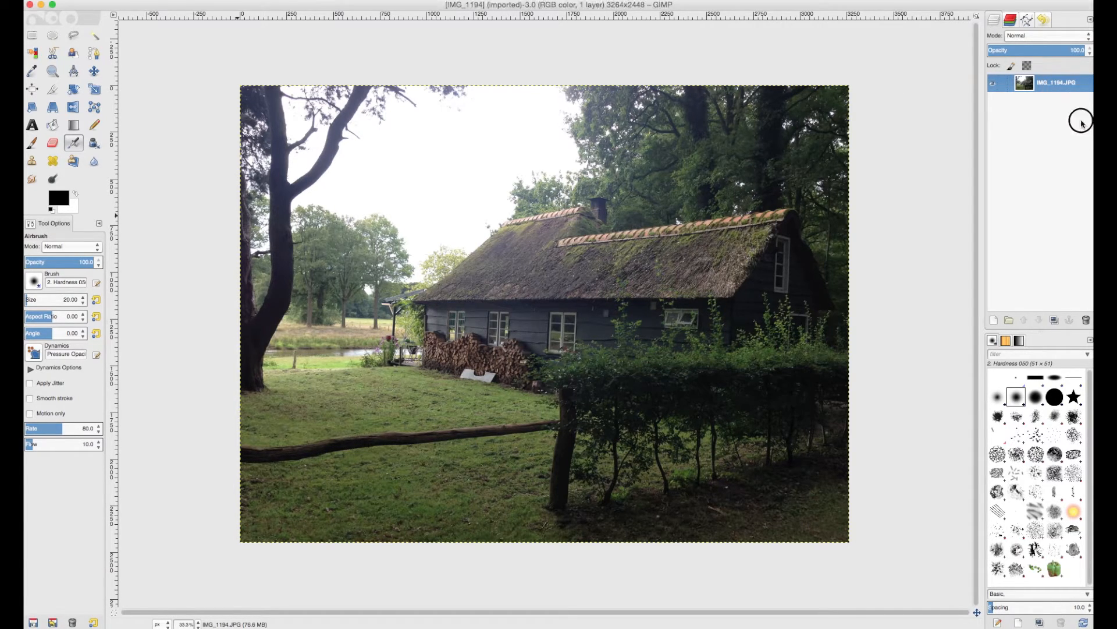
Duplicate the cabin photo layer and select the copy above the original.
{"action": "left_click", "coordinate": [1054, 320]}
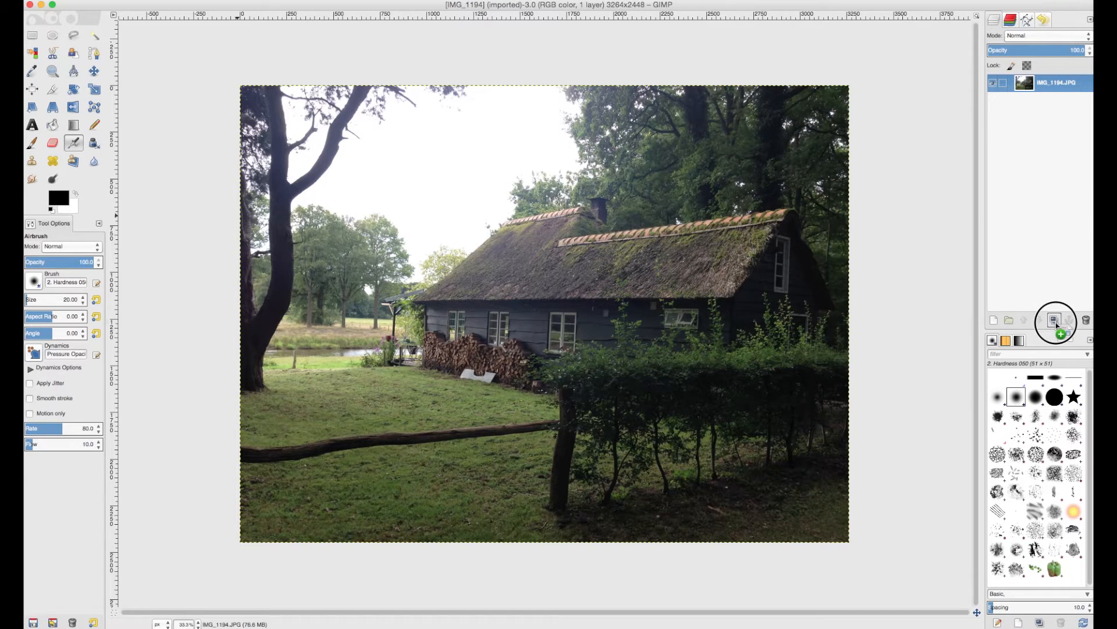
{"action": "left_click", "coordinate": [1054, 319]}
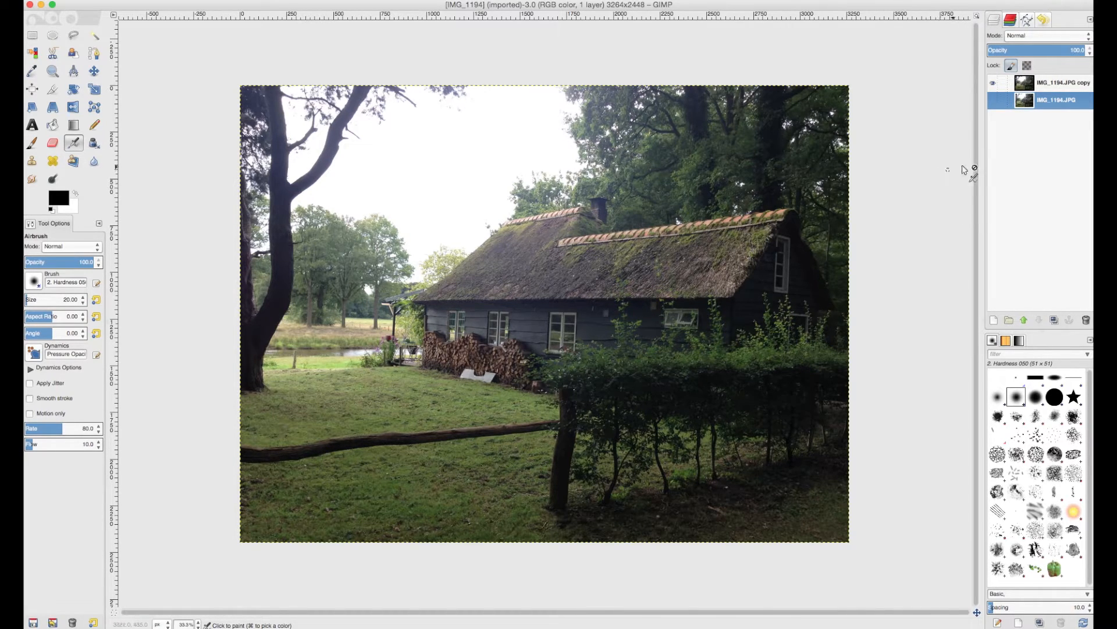
{"action": "left_click", "coordinate": [993, 82]}
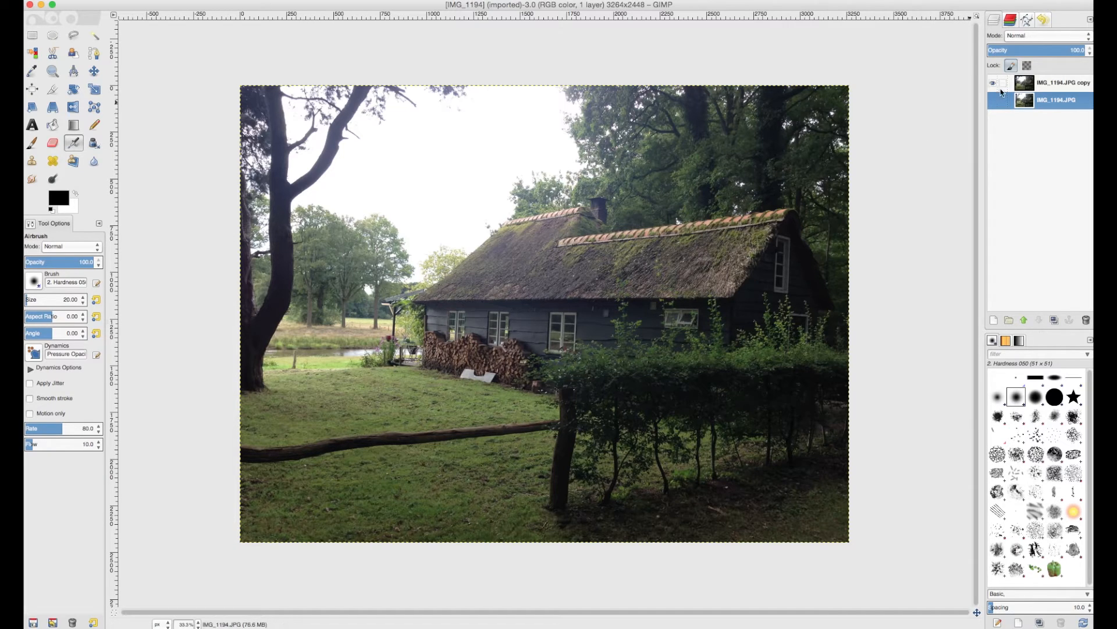
{"action": "left_click", "coordinate": [993, 99]}
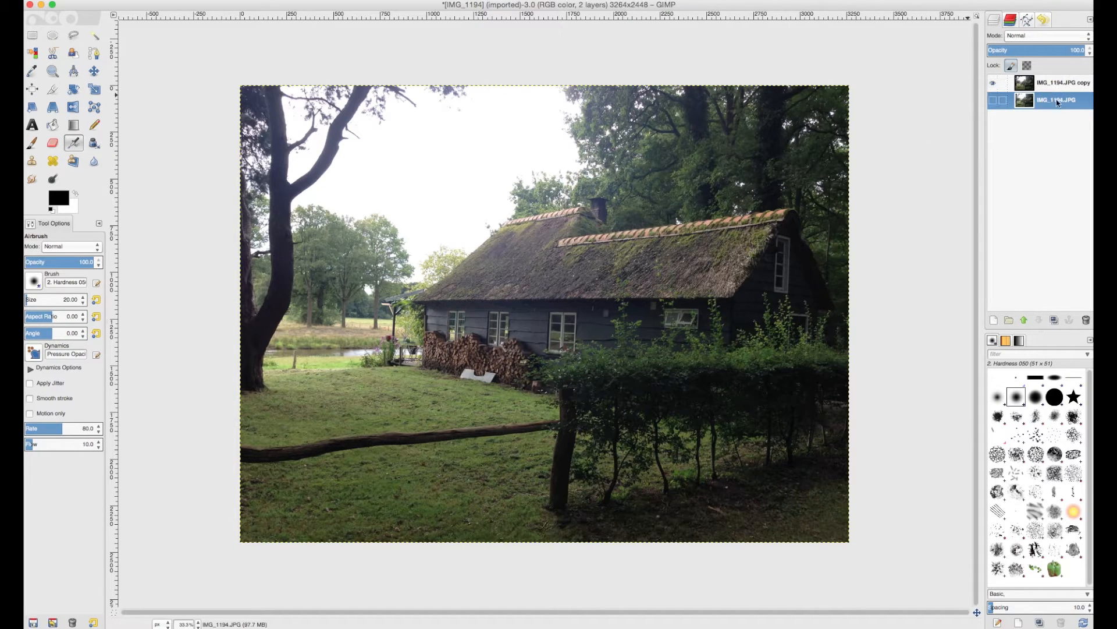
{"action": "left_click", "coordinate": [1066, 82]}
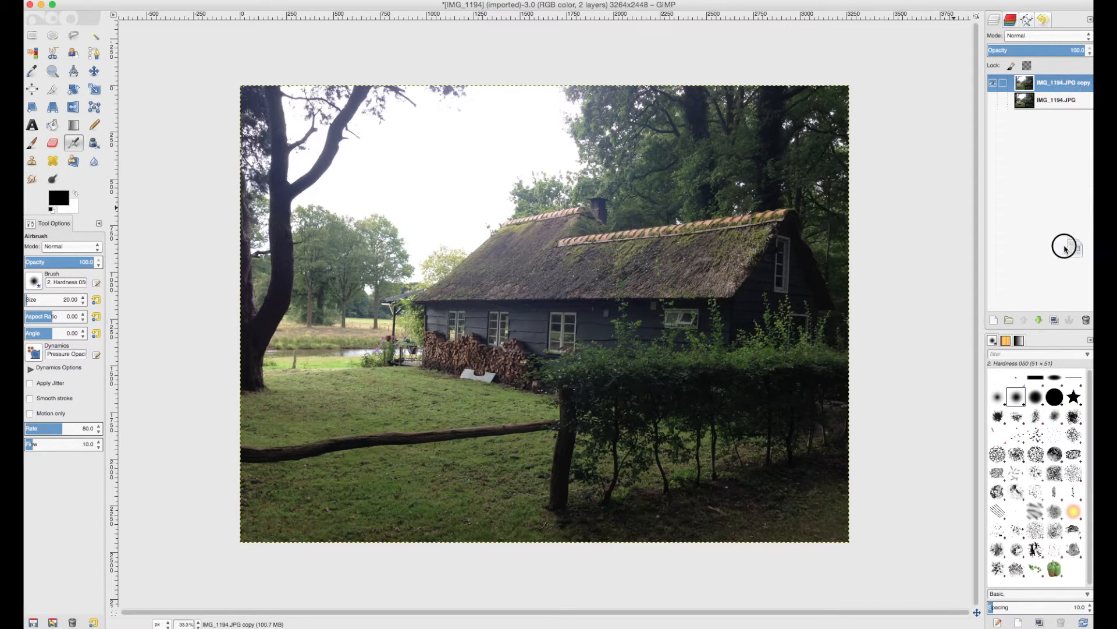
Add another copy of the photo layer and set it to Soft light mode.
{"action": "left_click", "coordinate": [1039, 319]}
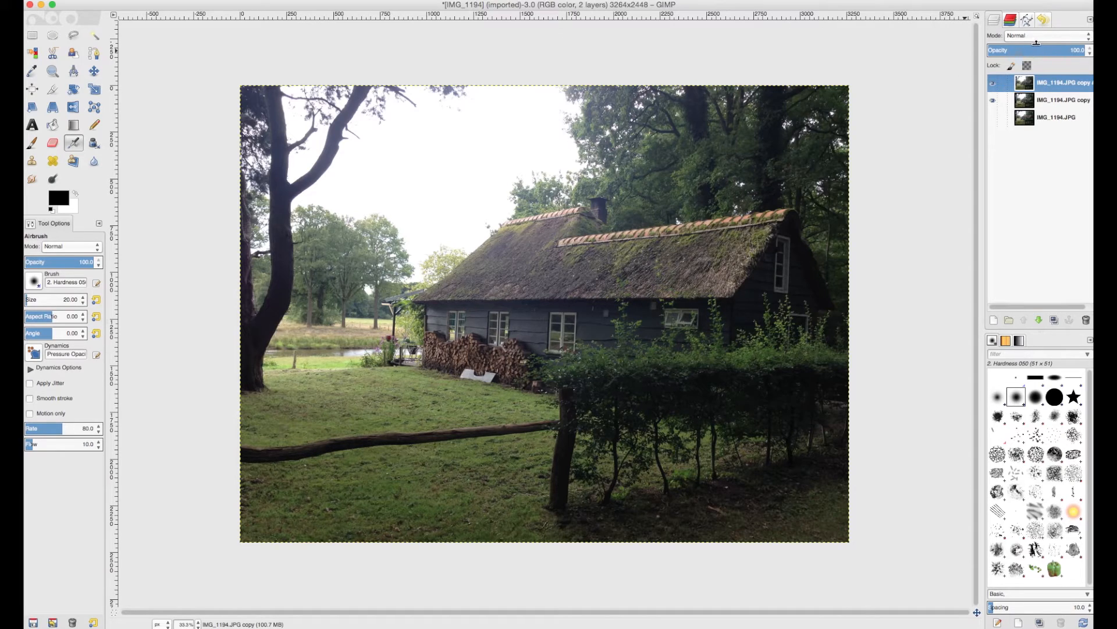
{"action": "left_click", "coordinate": [1044, 36]}
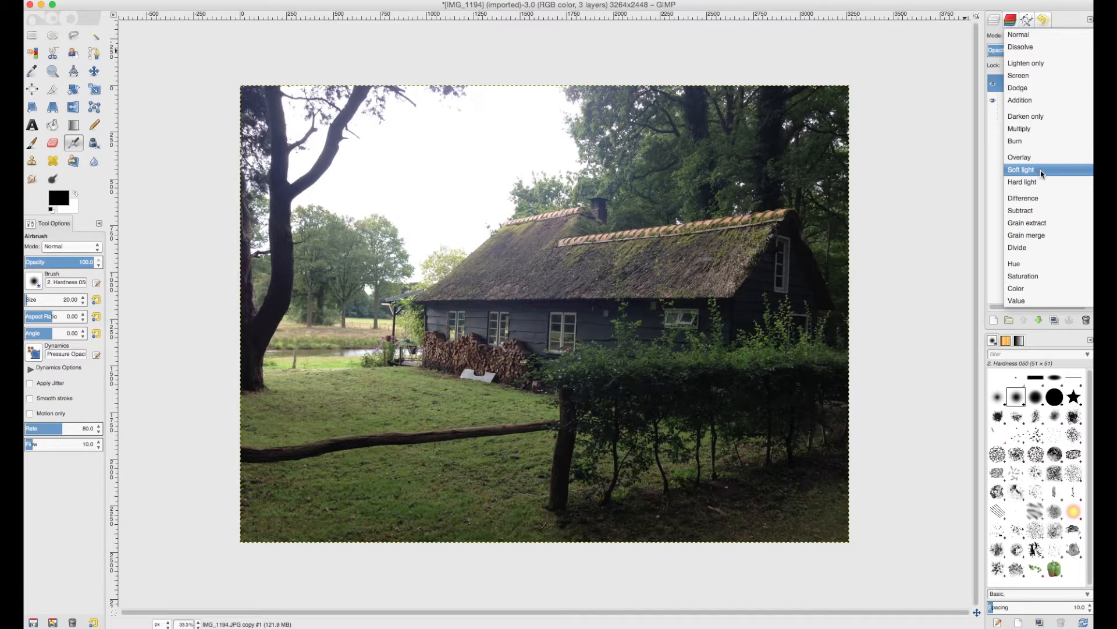
{"action": "left_click", "coordinate": [1021, 169]}
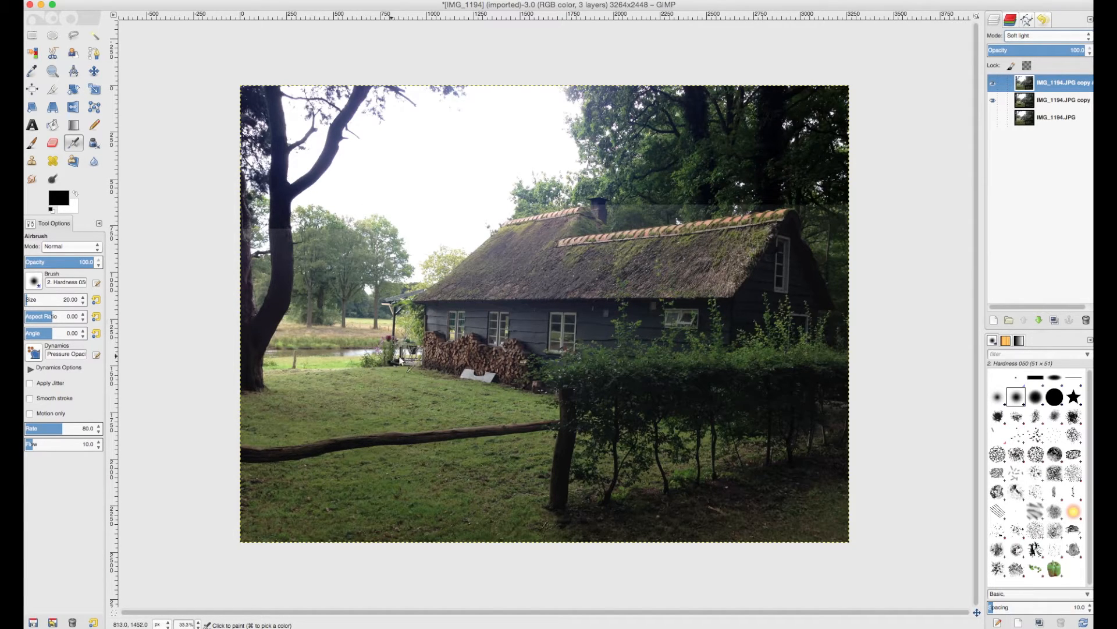
{"action": "mouse_move", "coordinate": [664, 352]}
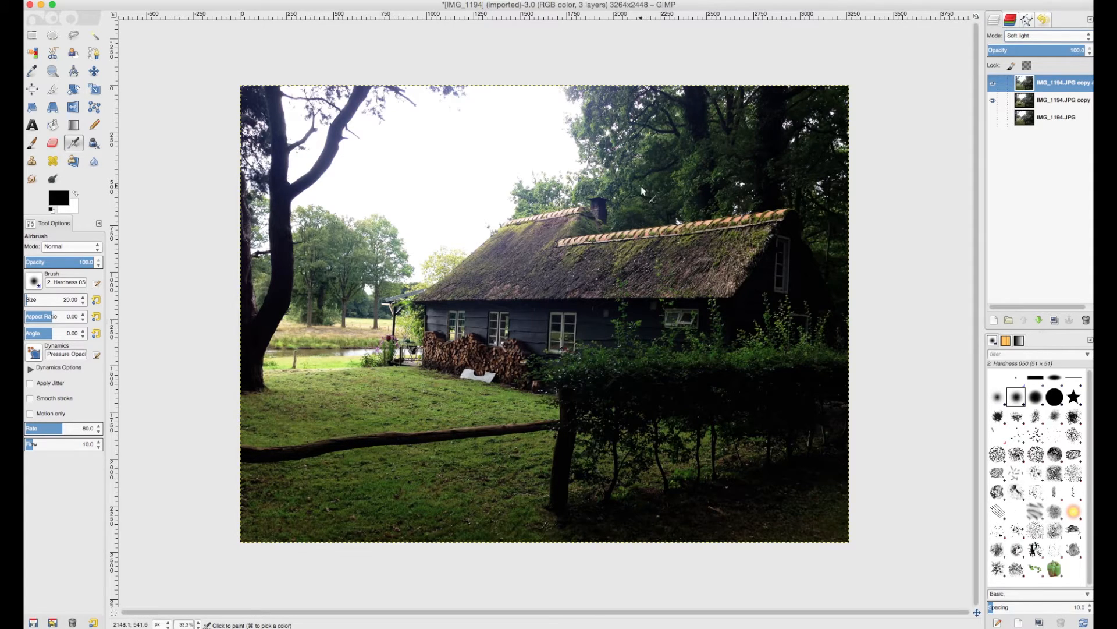
{"action": "mouse_move", "coordinate": [400, 52]}
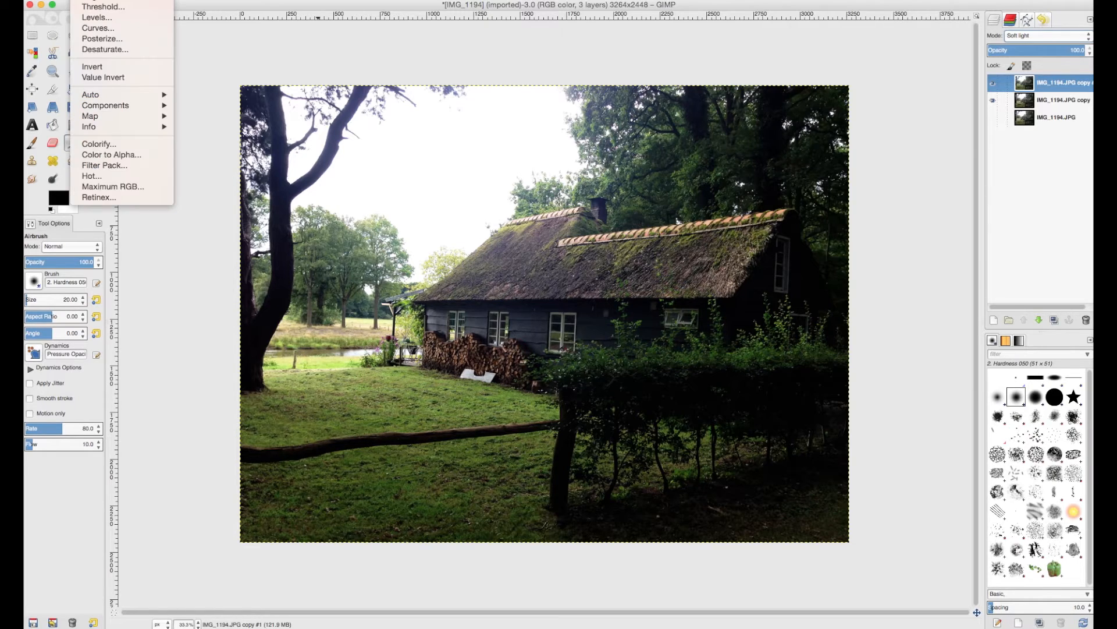
Bring up Colors > Curves for the Soft light copy and move the dialog off the cabin.
{"action": "left_click", "coordinate": [220, 66]}
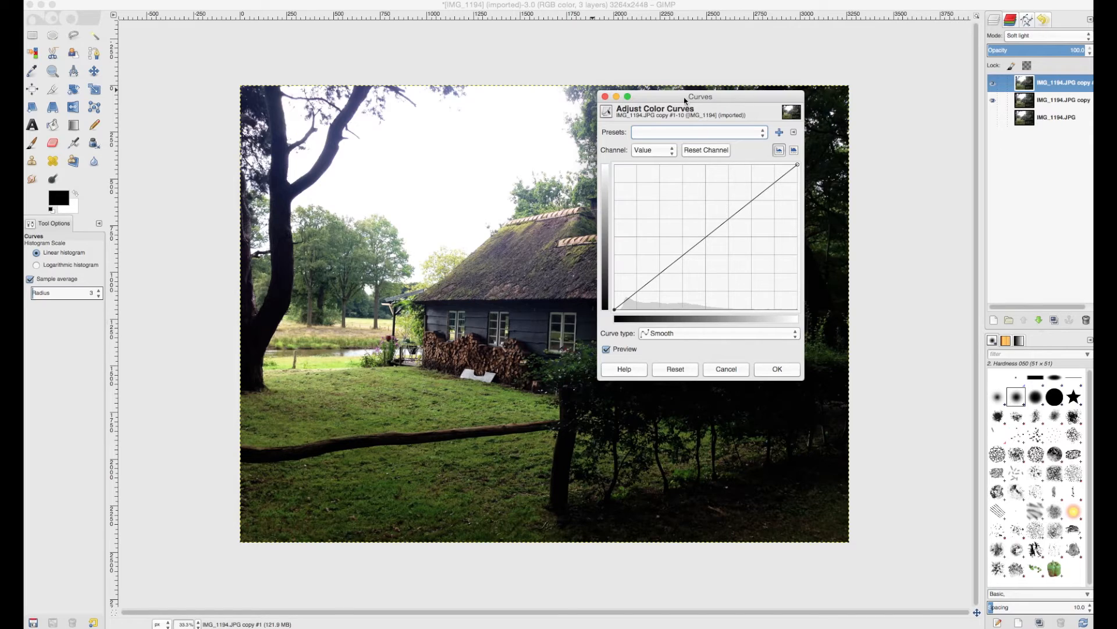
{"action": "left_click_drag", "start_coordinate": [700, 96], "coordinate": [475, 140]}
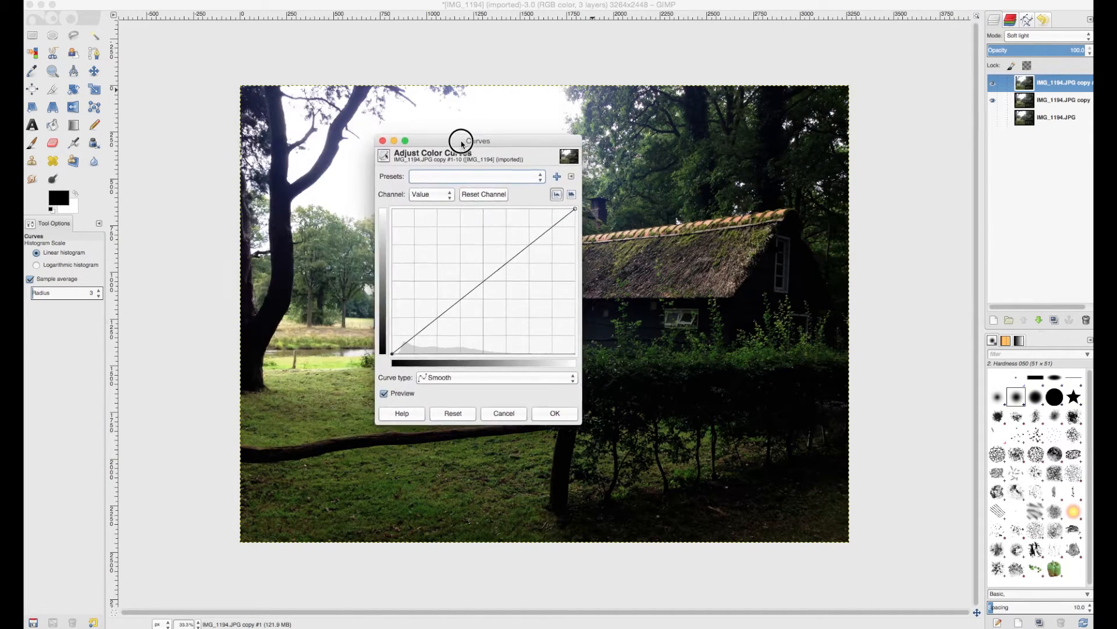
{"action": "left_click_drag", "start_coordinate": [461, 141], "coordinate": [298, 140]}
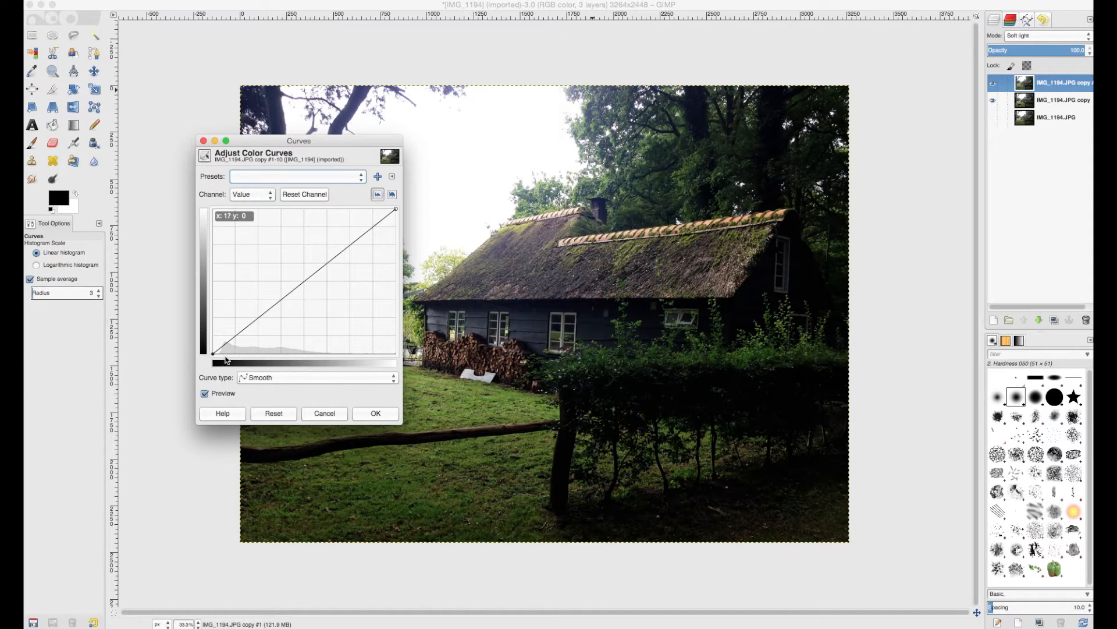
{"action": "left_click_drag", "start_coordinate": [214, 355], "coordinate": [223, 350]}
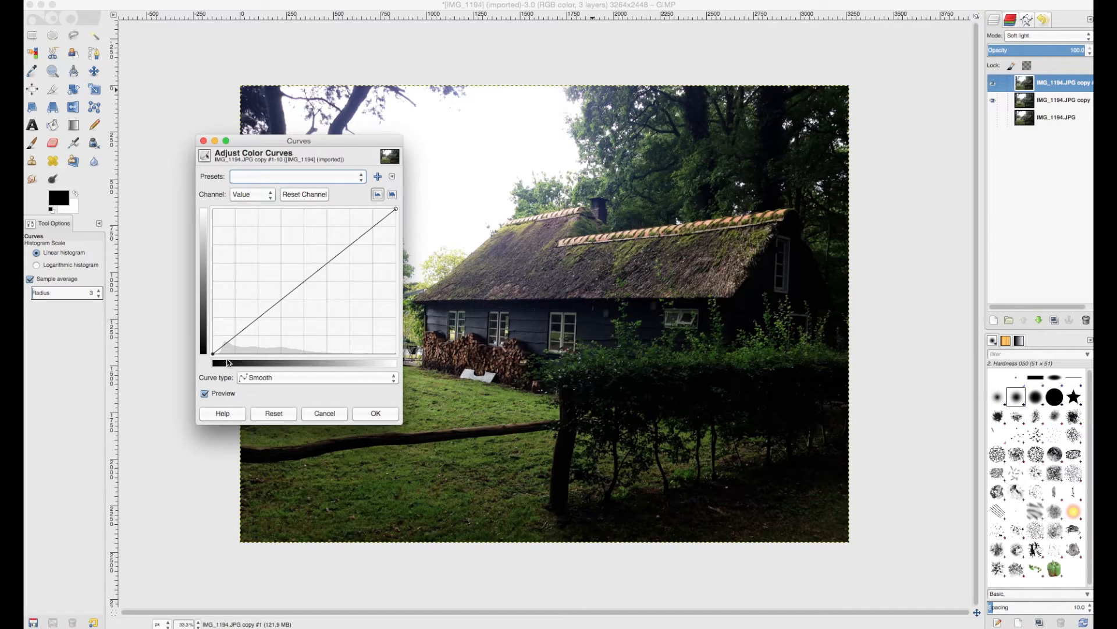
{"action": "mouse_move", "coordinate": [327, 364]}
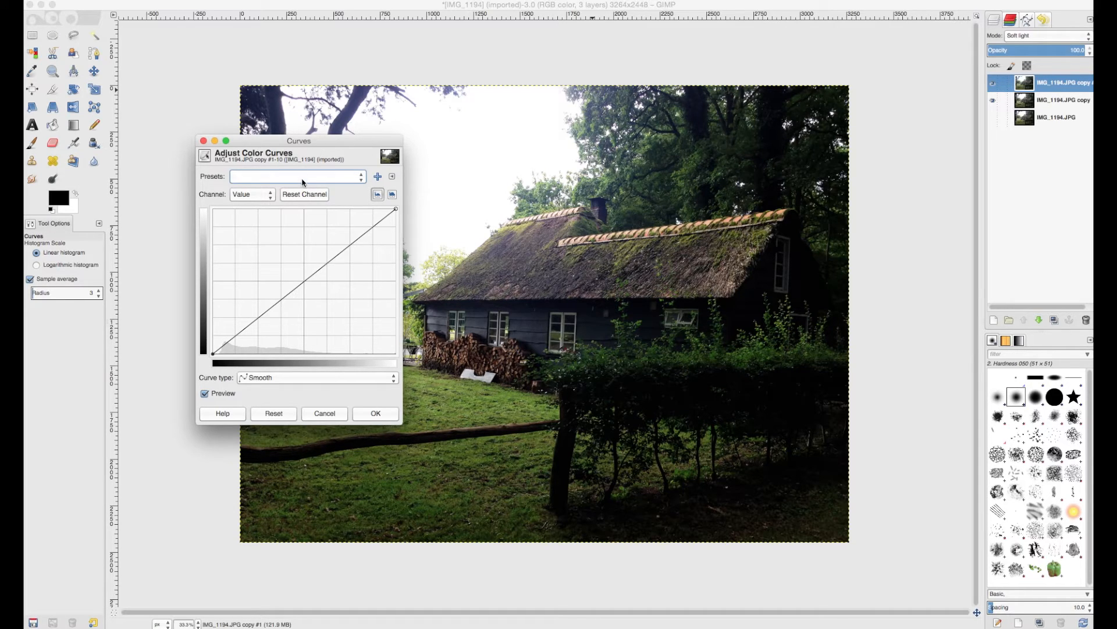
{"action": "left_click_drag", "start_coordinate": [298, 141], "coordinate": [457, 202]}
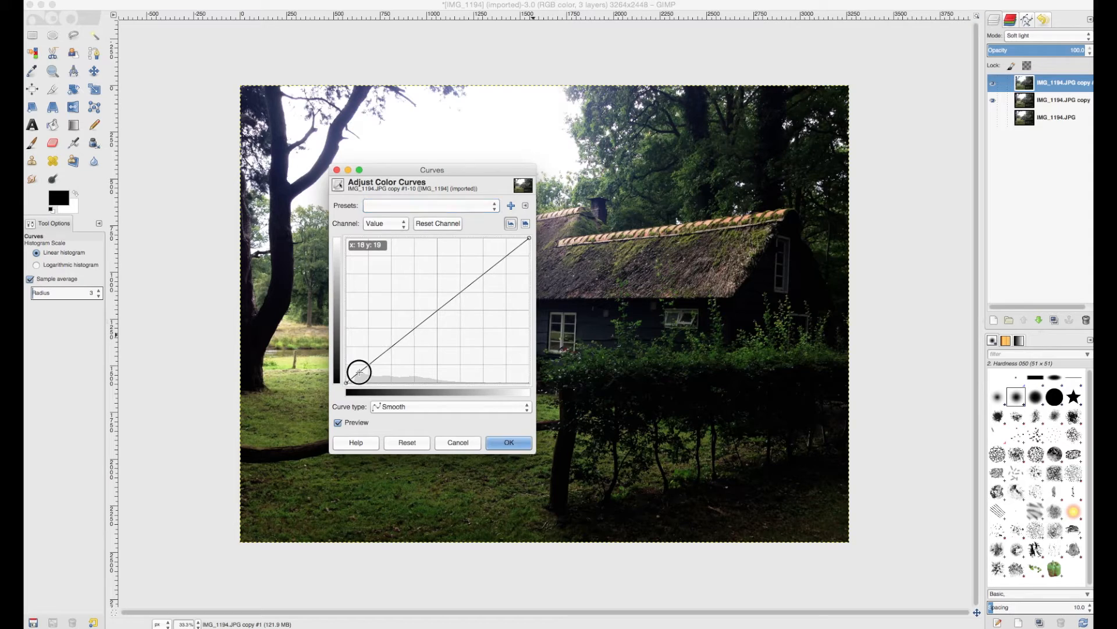
Add two points low on the Value curve and raise them to brighten the dark tones.
{"action": "left_click_drag", "start_coordinate": [358, 372], "coordinate": [358, 360]}
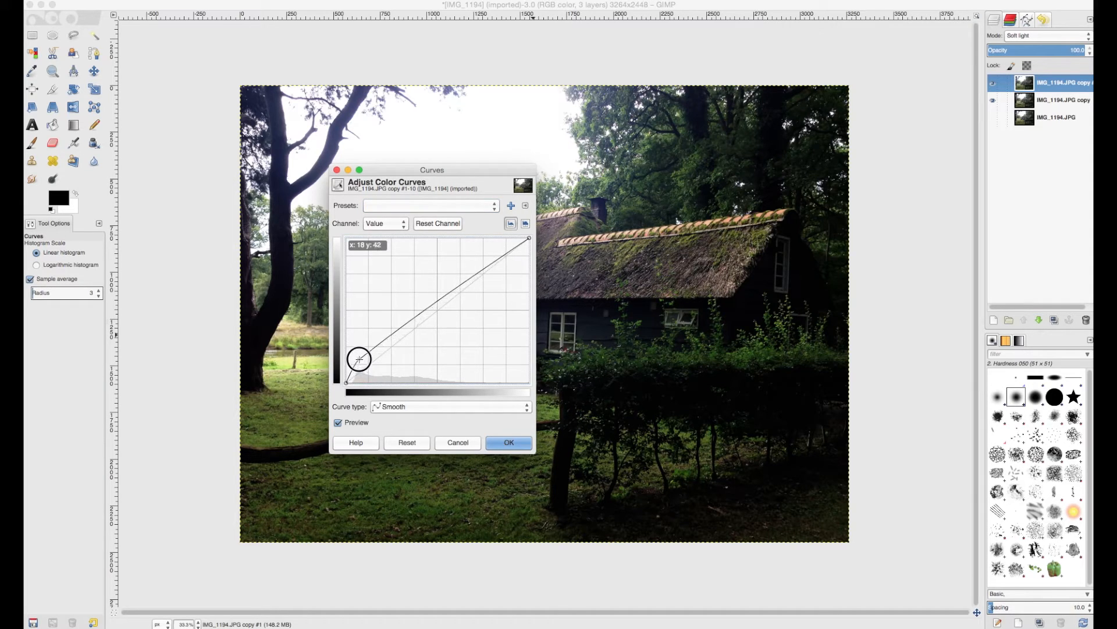
{"action": "left_click_drag", "start_coordinate": [359, 358], "coordinate": [358, 359]}
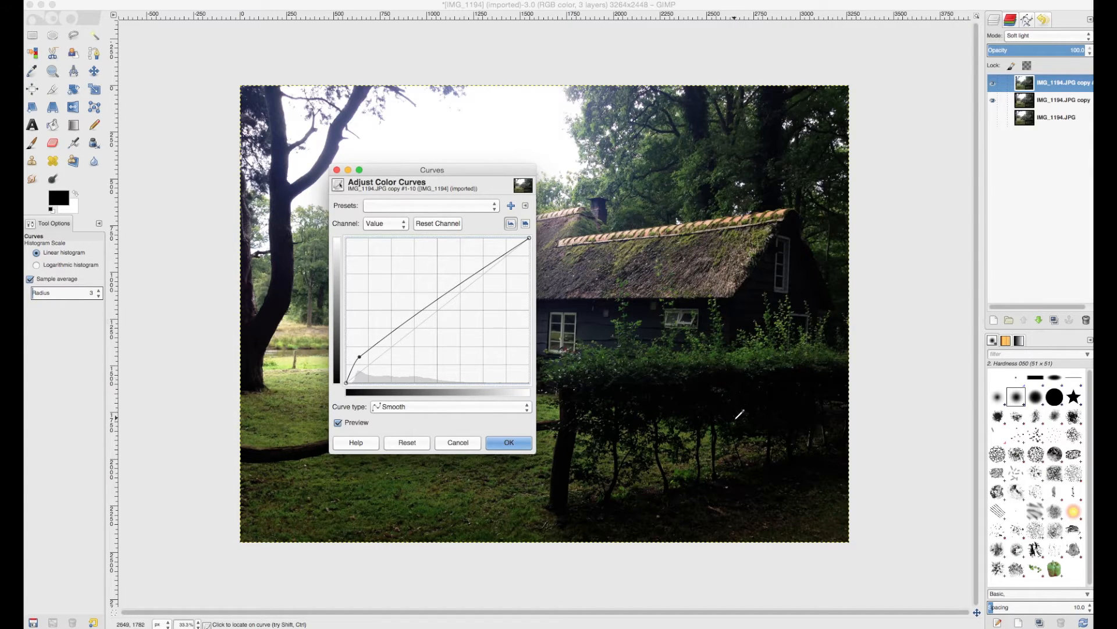
{"action": "mouse_move", "coordinate": [779, 415]}
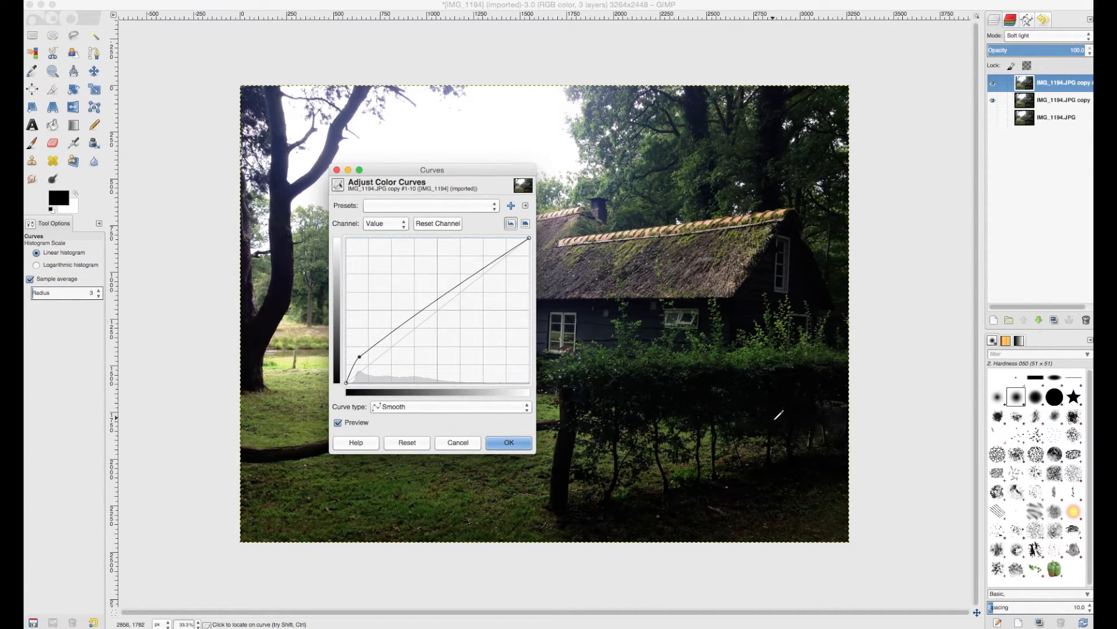
{"action": "mouse_move", "coordinate": [383, 356]}
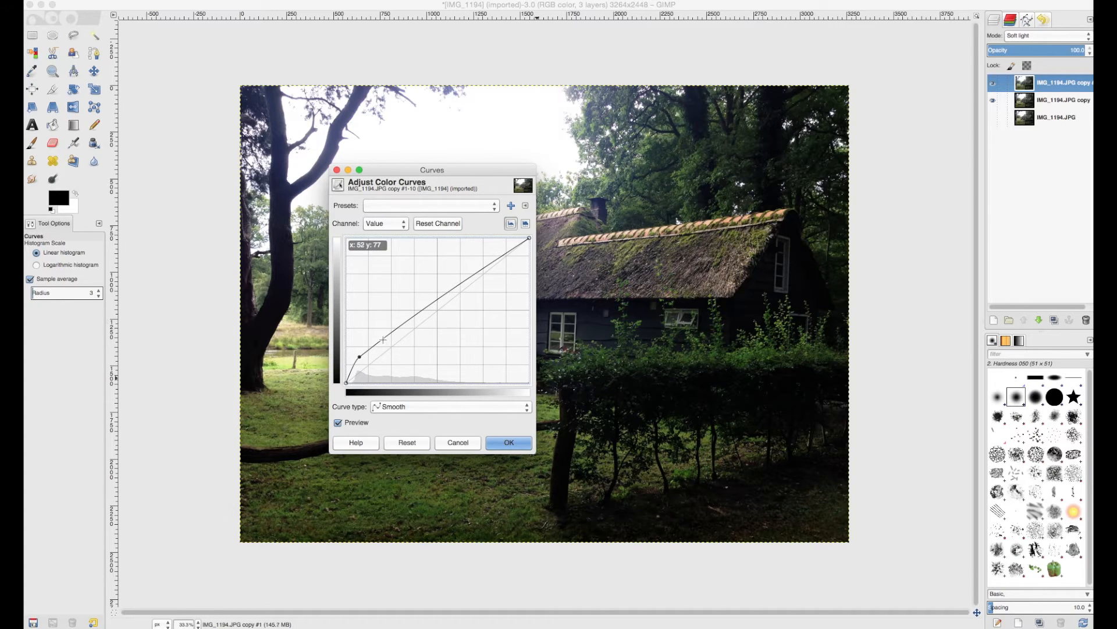
{"action": "left_click_drag", "start_coordinate": [363, 357], "coordinate": [387, 350]}
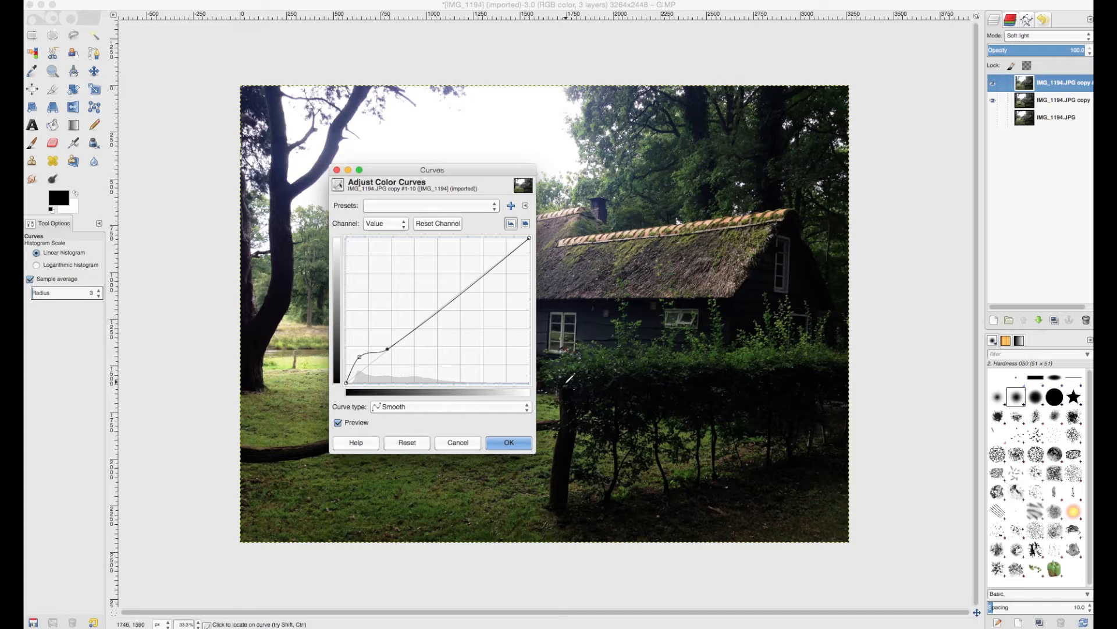
{"action": "left_click_drag", "start_coordinate": [432, 169], "coordinate": [543, 180]}
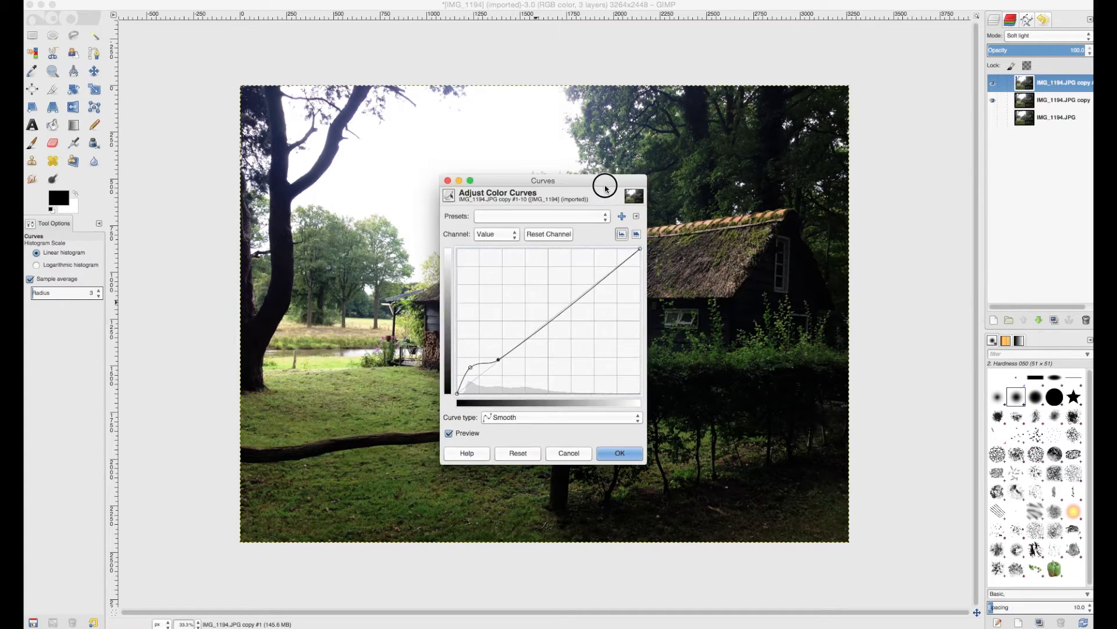
{"action": "left_click_drag", "start_coordinate": [604, 185], "coordinate": [921, 215]}
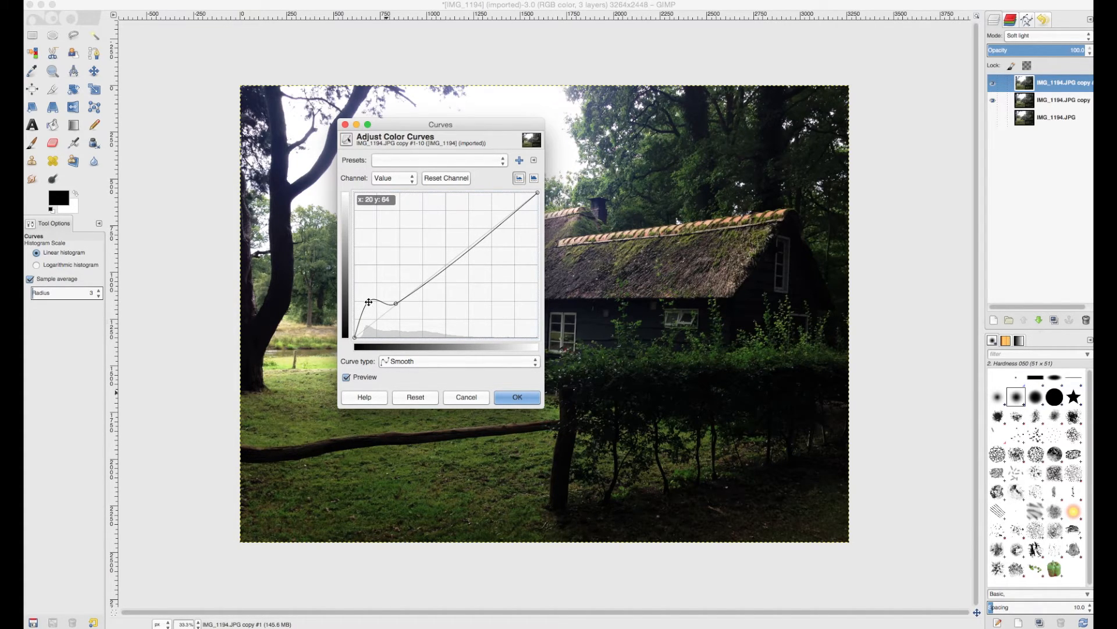
Fine-tune the shadow and midtone points to smooth the curve, then apply it with OK.
{"action": "left_click_drag", "start_coordinate": [394, 304], "coordinate": [409, 292]}
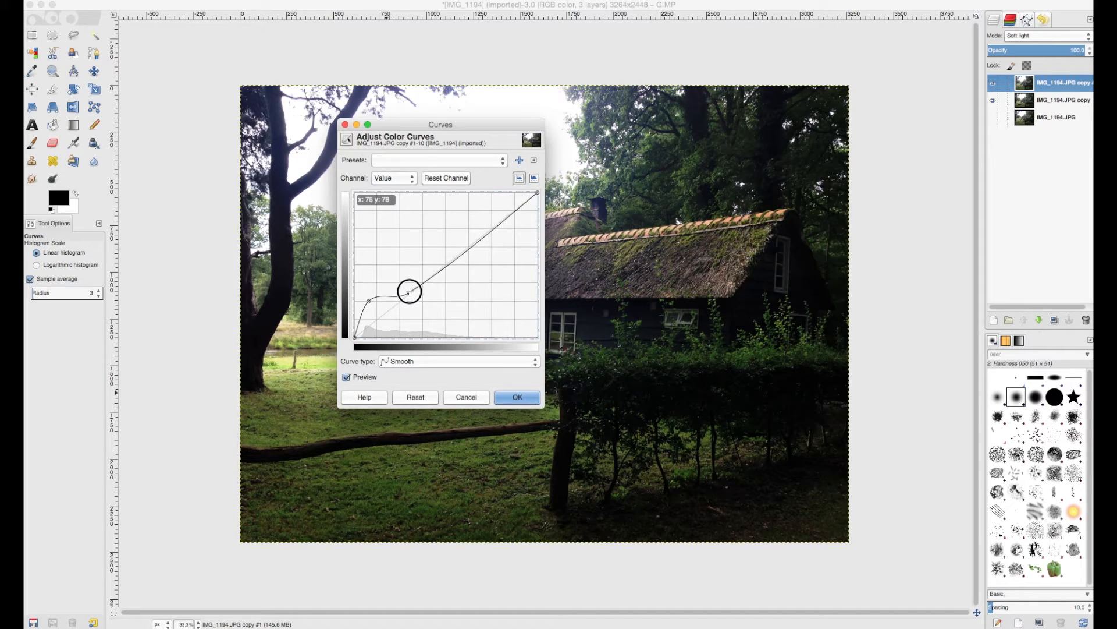
{"action": "left_click_drag", "start_coordinate": [410, 292], "coordinate": [414, 290]}
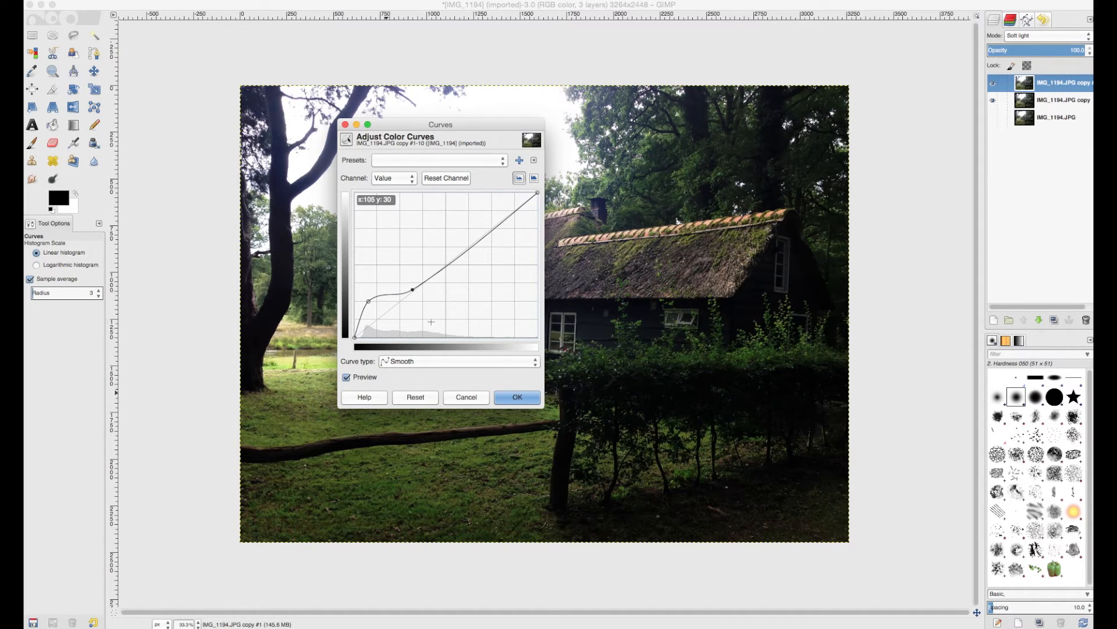
{"action": "left_click_drag", "start_coordinate": [440, 124], "coordinate": [425, 388]}
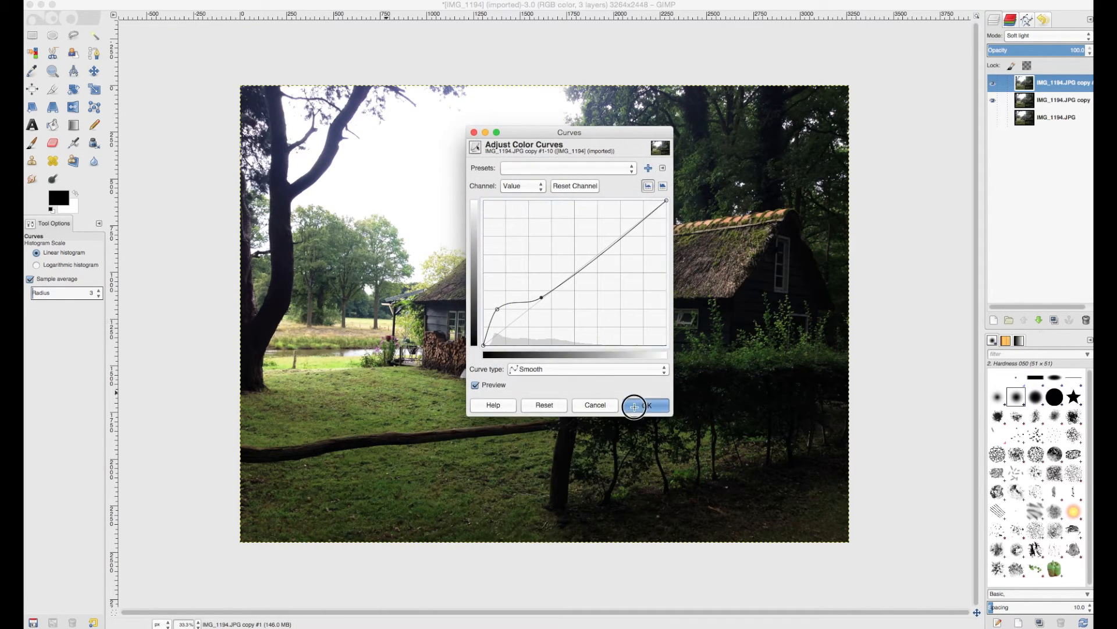
{"action": "left_click", "coordinate": [634, 405]}
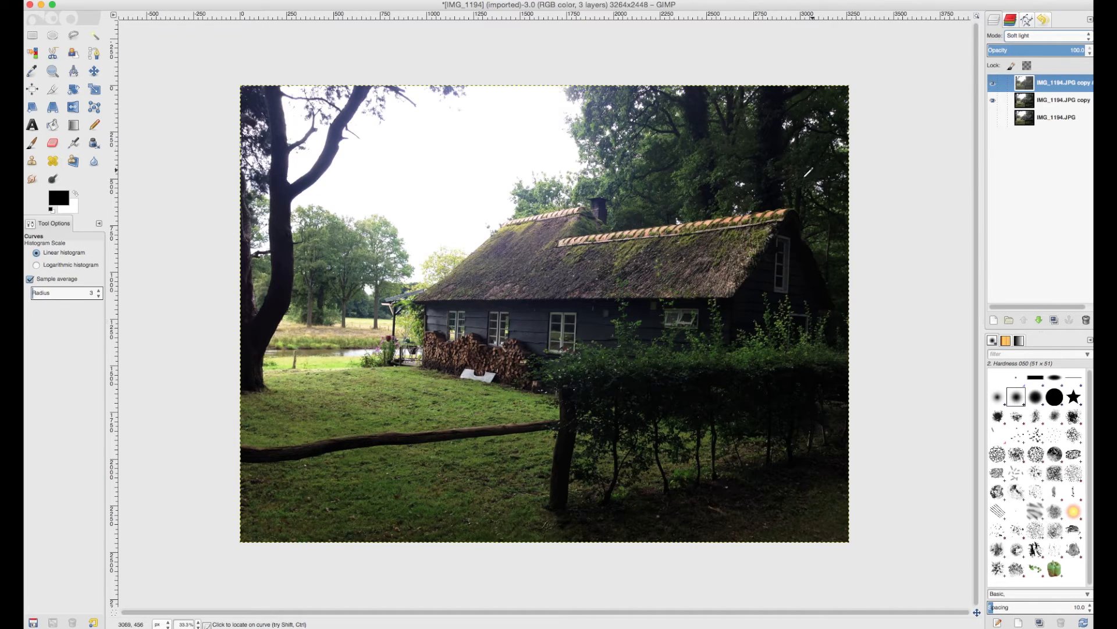
{"action": "mouse_move", "coordinate": [696, 220]}
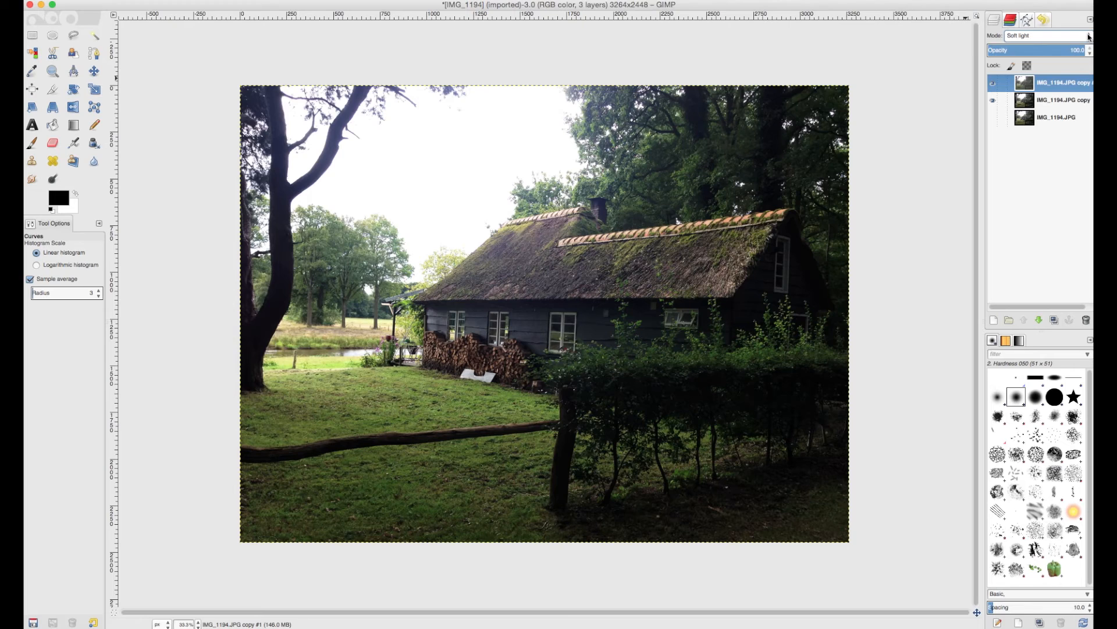
{"action": "left_click", "coordinate": [1052, 35]}
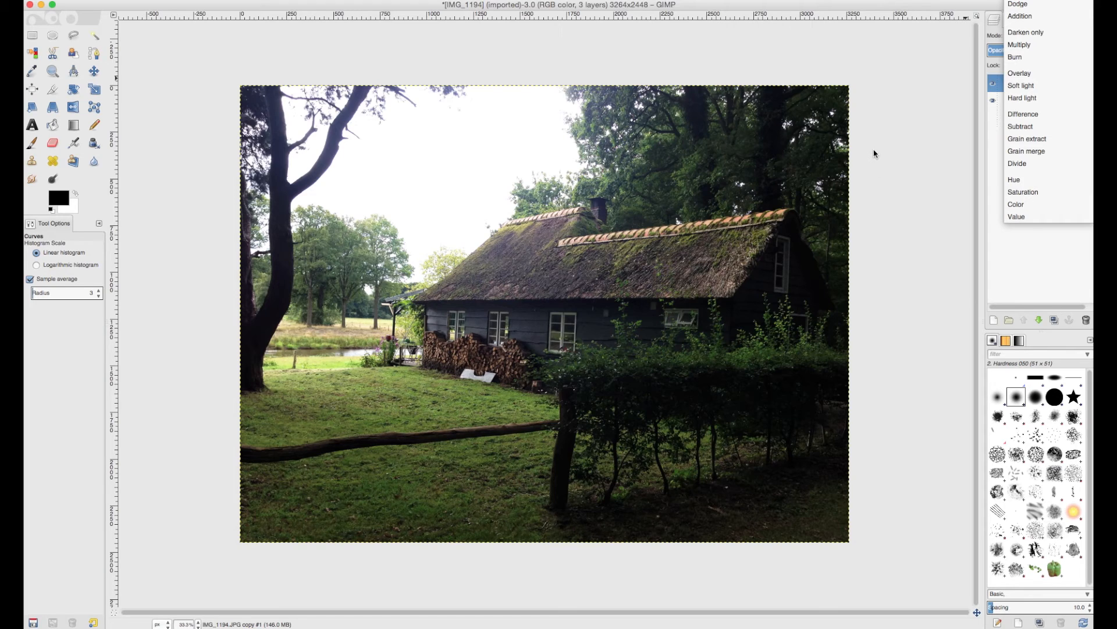
{"action": "left_click", "coordinate": [1023, 85]}
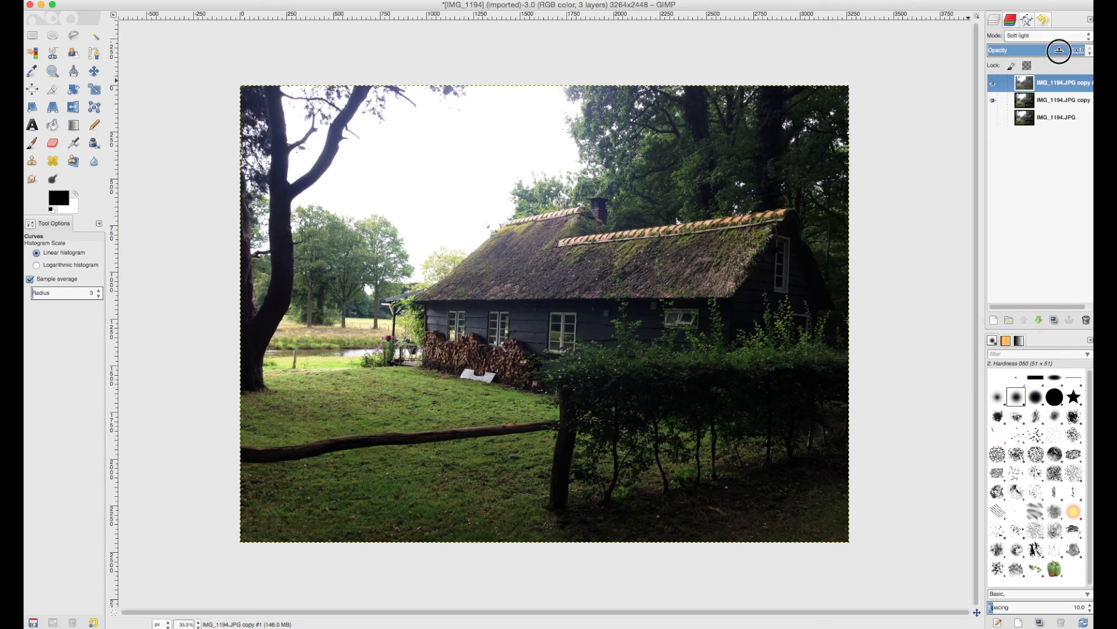
Lower the Soft light copy's opacity to about 46.
{"action": "left_click_drag", "start_coordinate": [1058, 50], "coordinate": [1047, 50]}
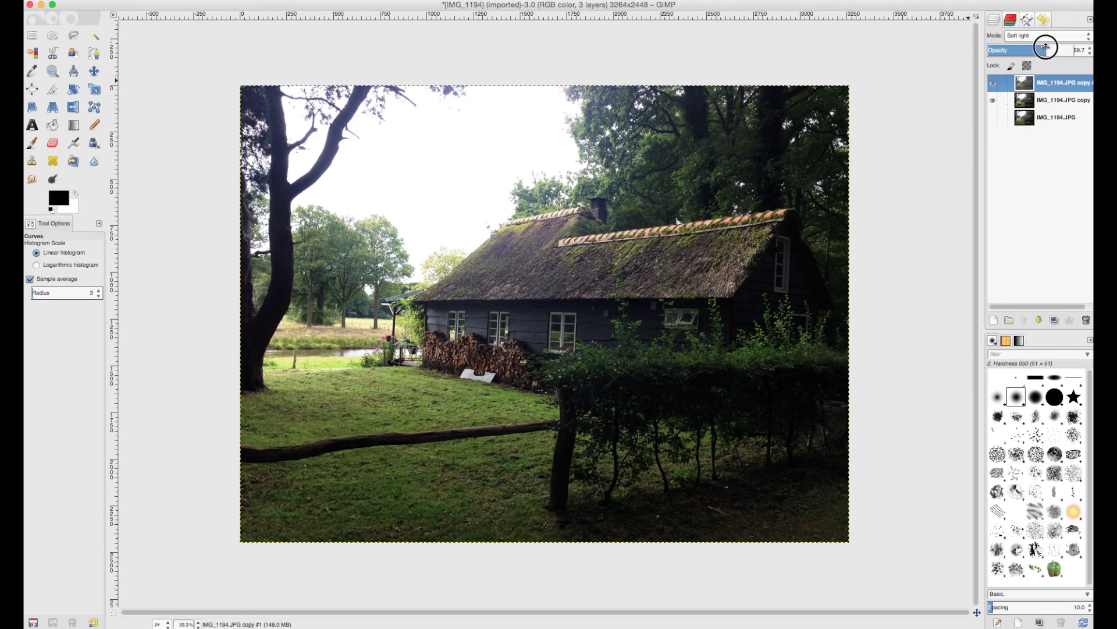
{"action": "left_click_drag", "start_coordinate": [1045, 49], "coordinate": [1017, 49]}
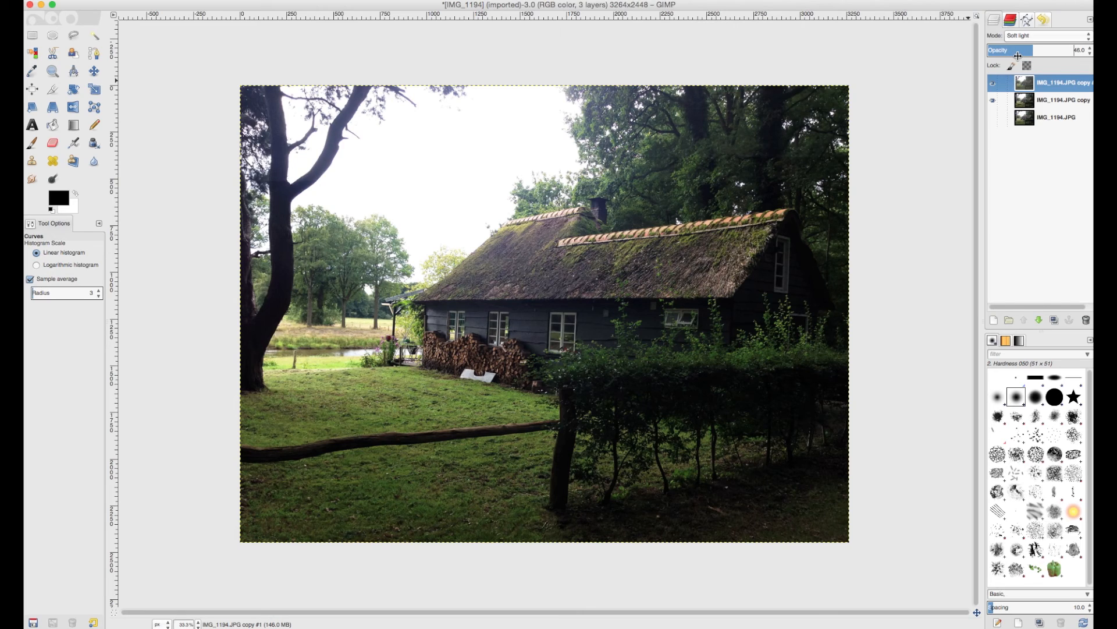